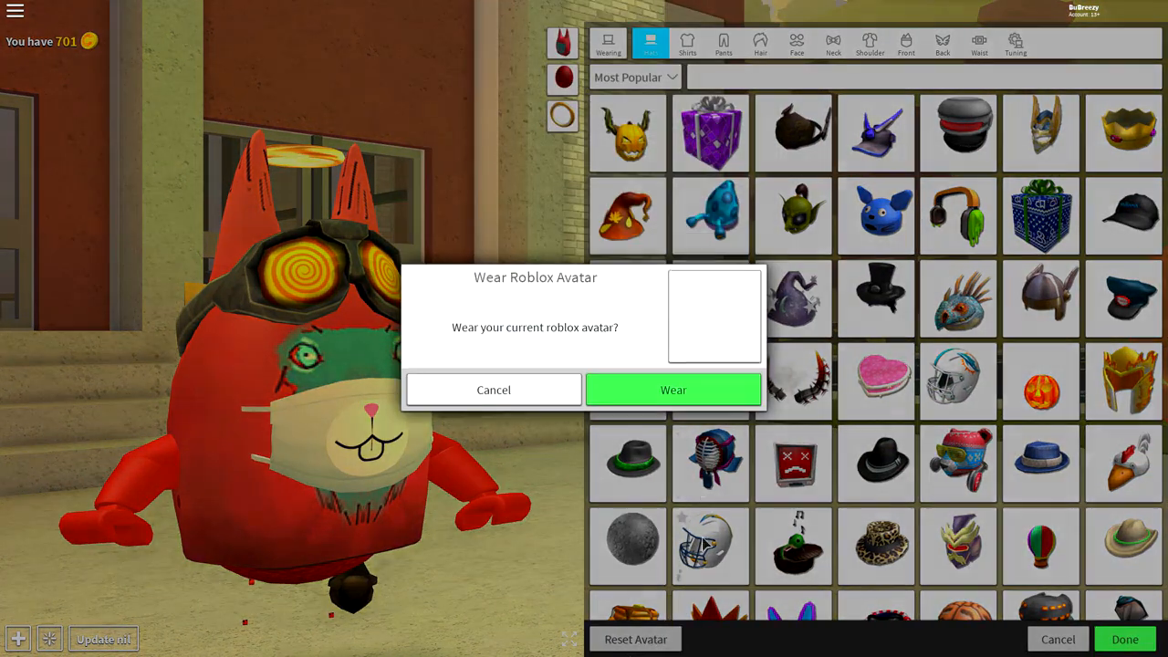
Wear the current Roblox avatar and browse the Body parts catalog
{"action": "left_click", "coordinate": [673, 390]}
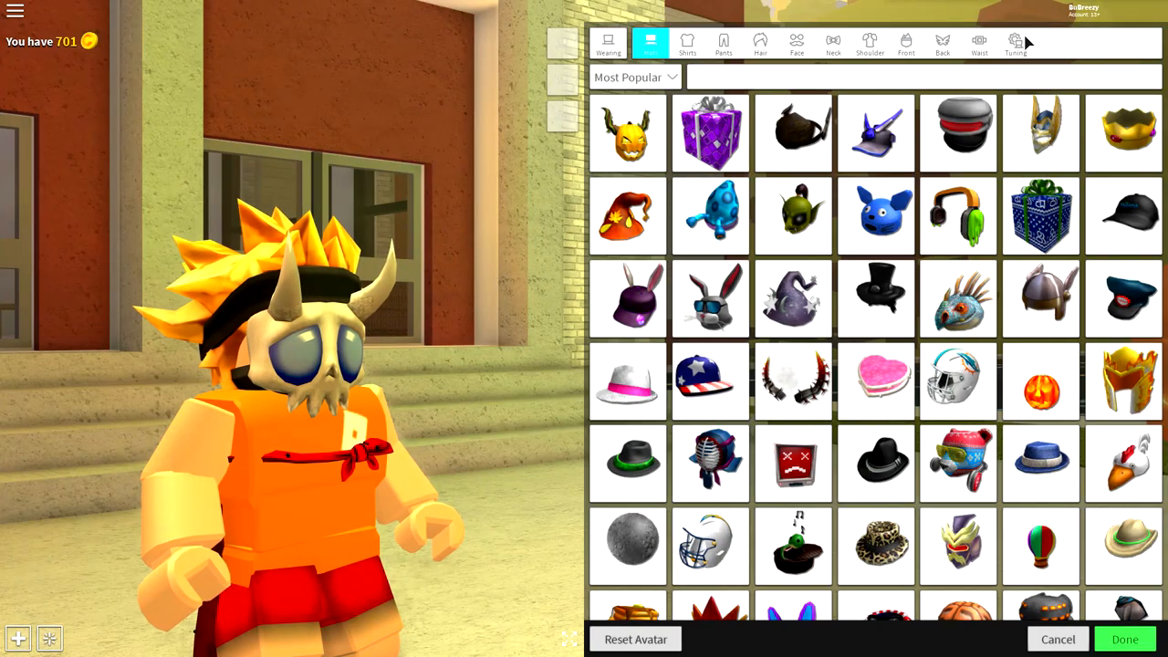
{"action": "left_click", "coordinate": [1014, 43]}
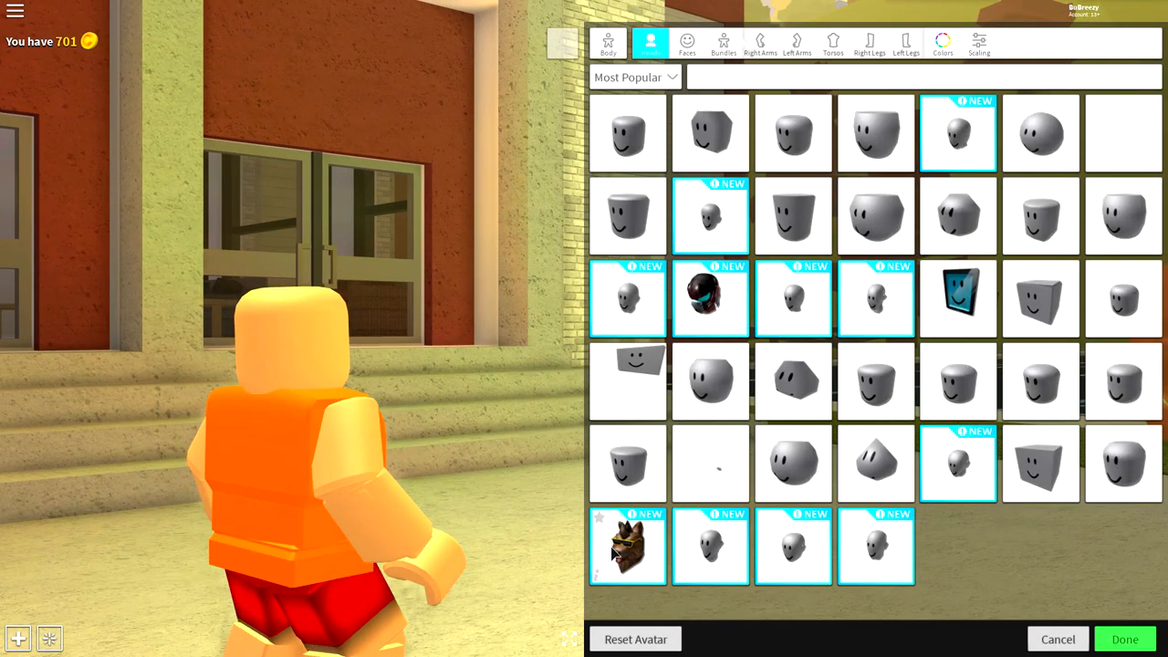
Try the werewolf head, then swap to the blank 'headless' head option
{"action": "left_click", "coordinate": [627, 546]}
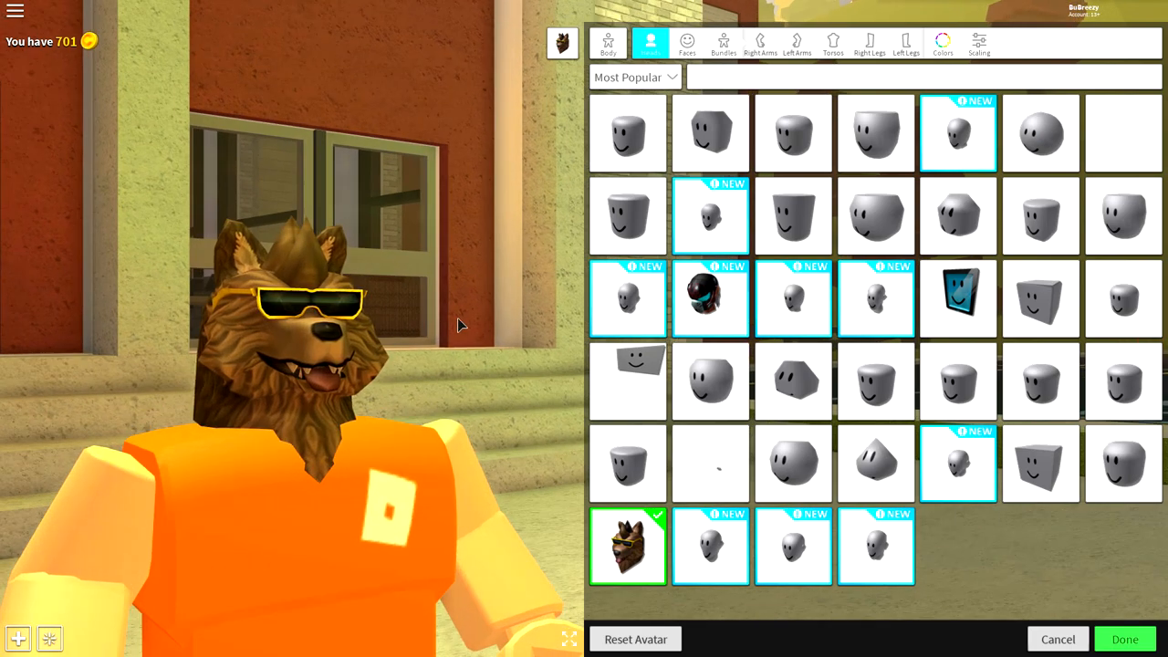
{"action": "left_click", "coordinate": [1122, 135]}
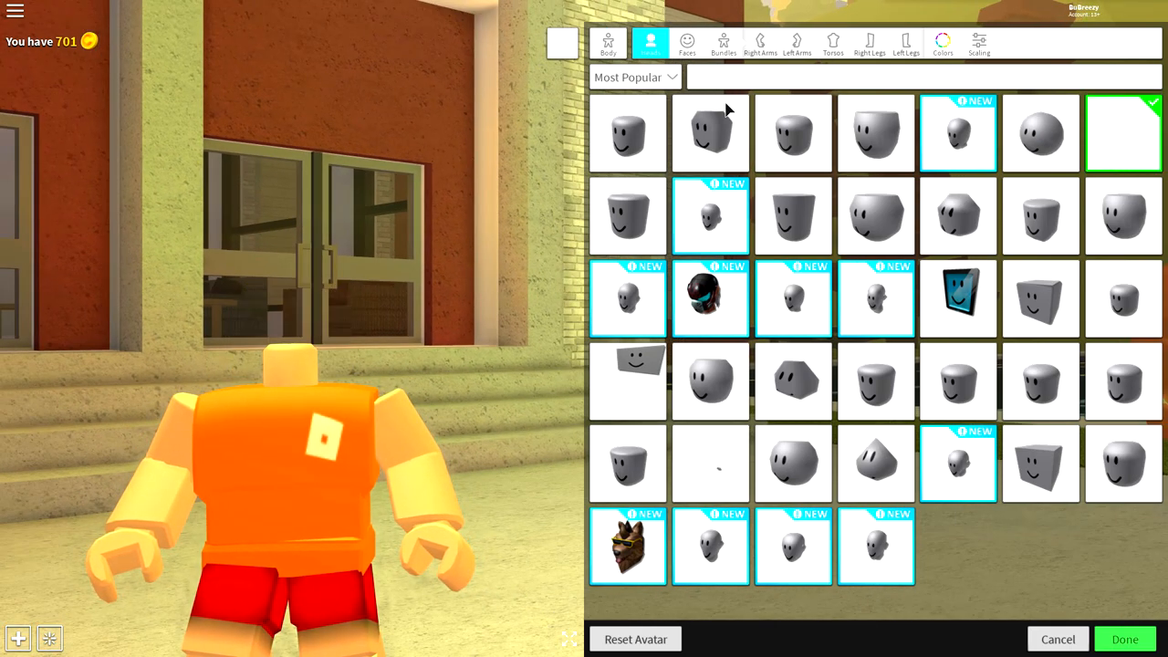
{"action": "type", "text": "headless"}
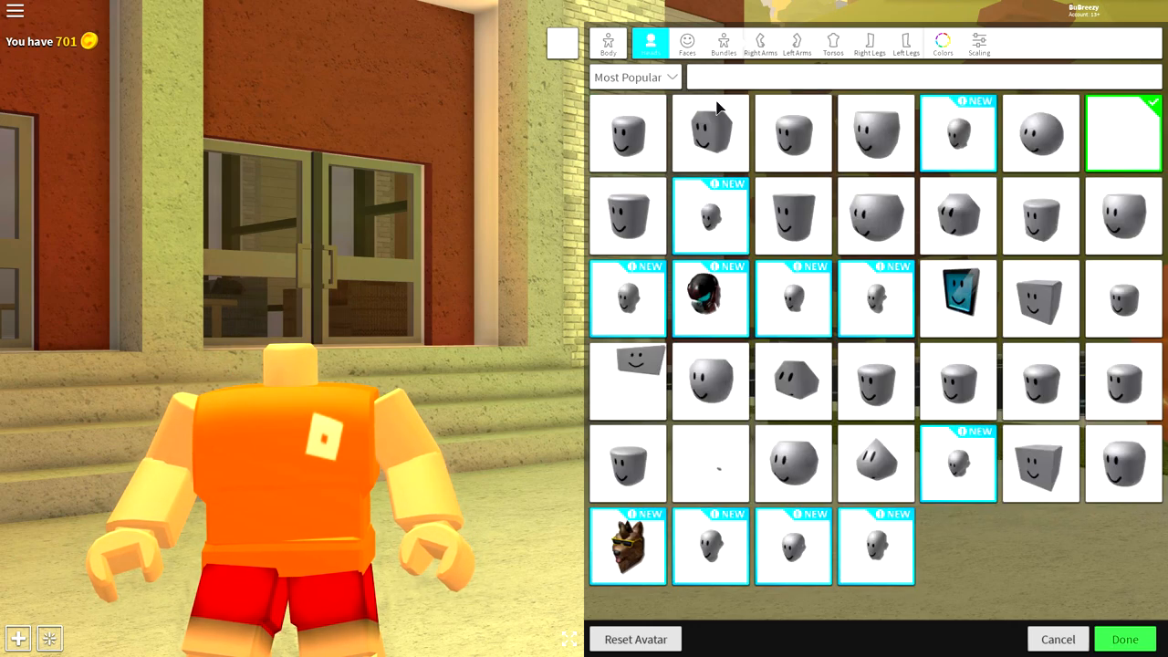
Search arms and torsos for 'woman', then equip the 'deathspeaker' right leg
{"action": "left_click", "coordinate": [759, 40]}
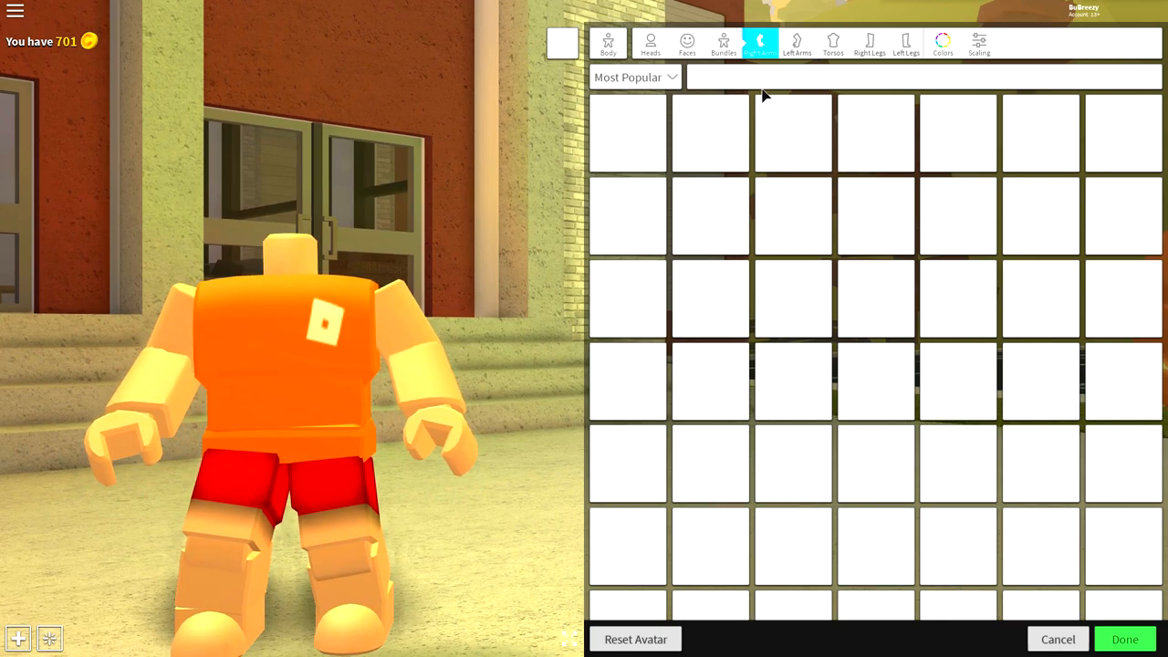
{"action": "type", "text": "woman"}
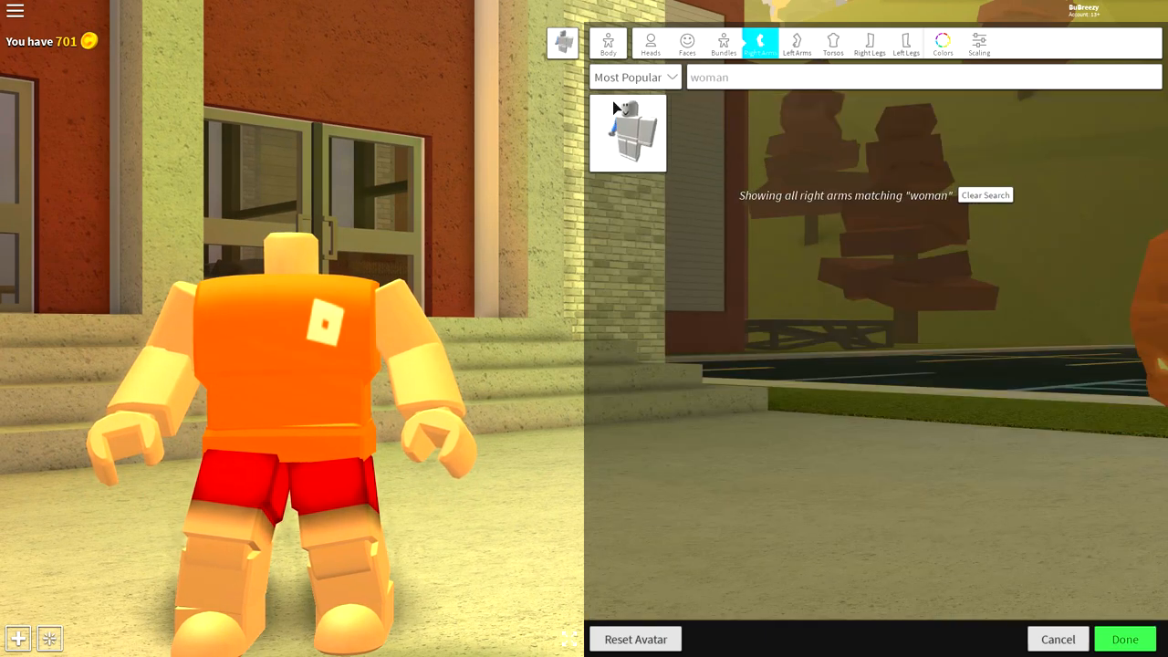
{"action": "left_click", "coordinate": [832, 42]}
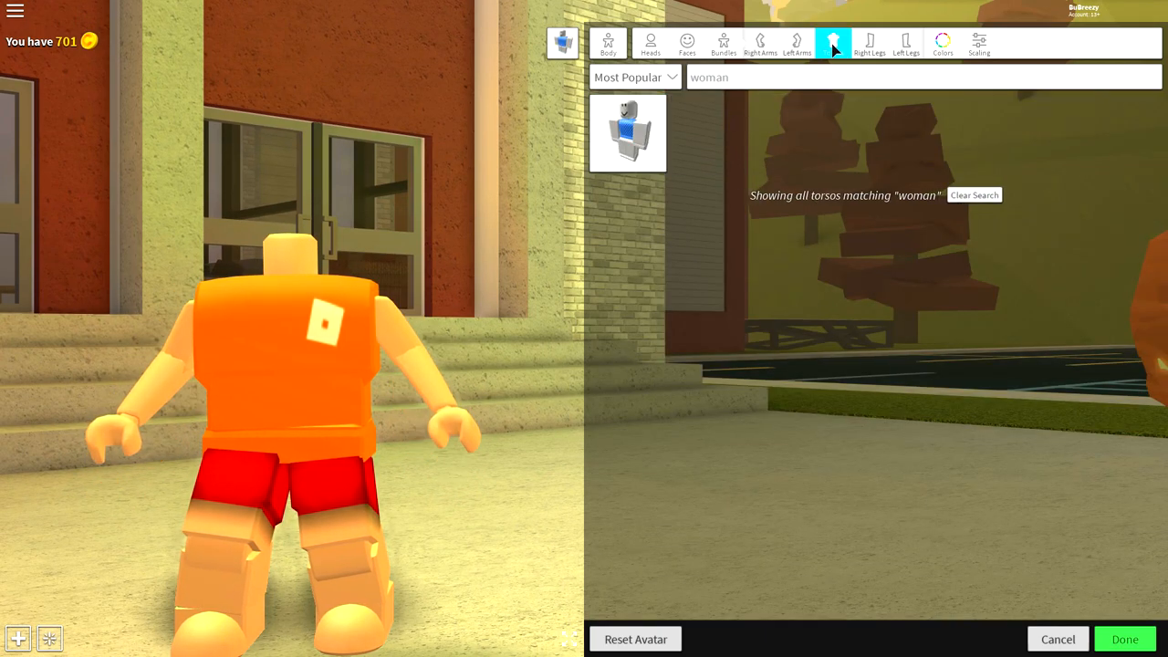
{"action": "left_click", "coordinate": [628, 132]}
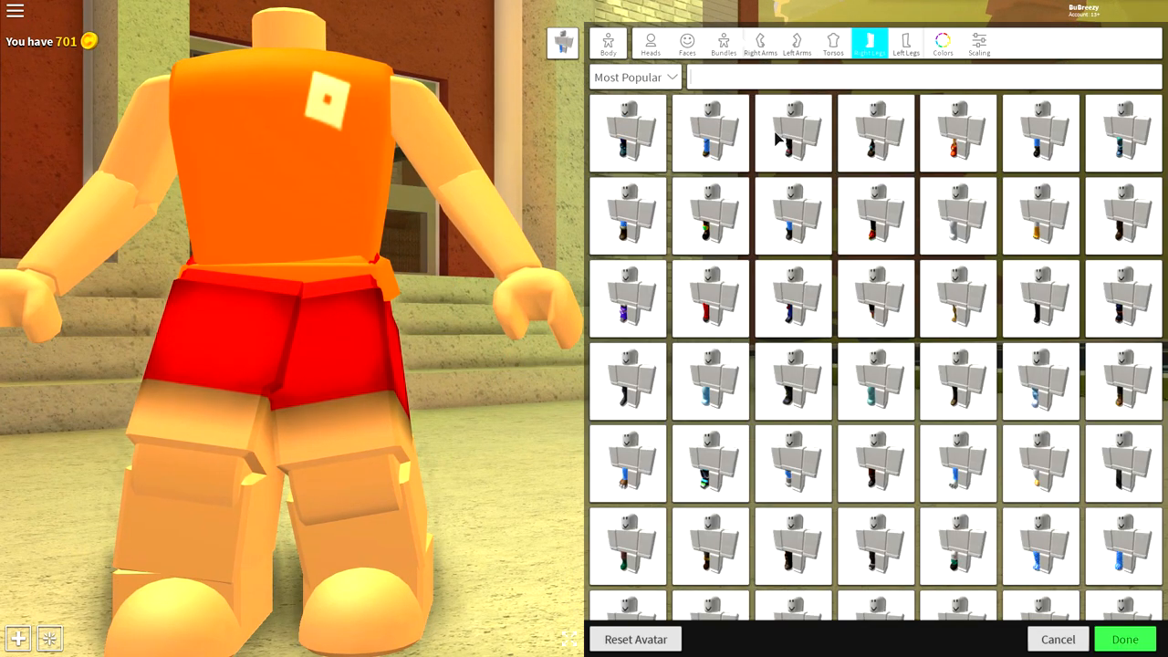
{"action": "type", "text": "deathspeaker"}
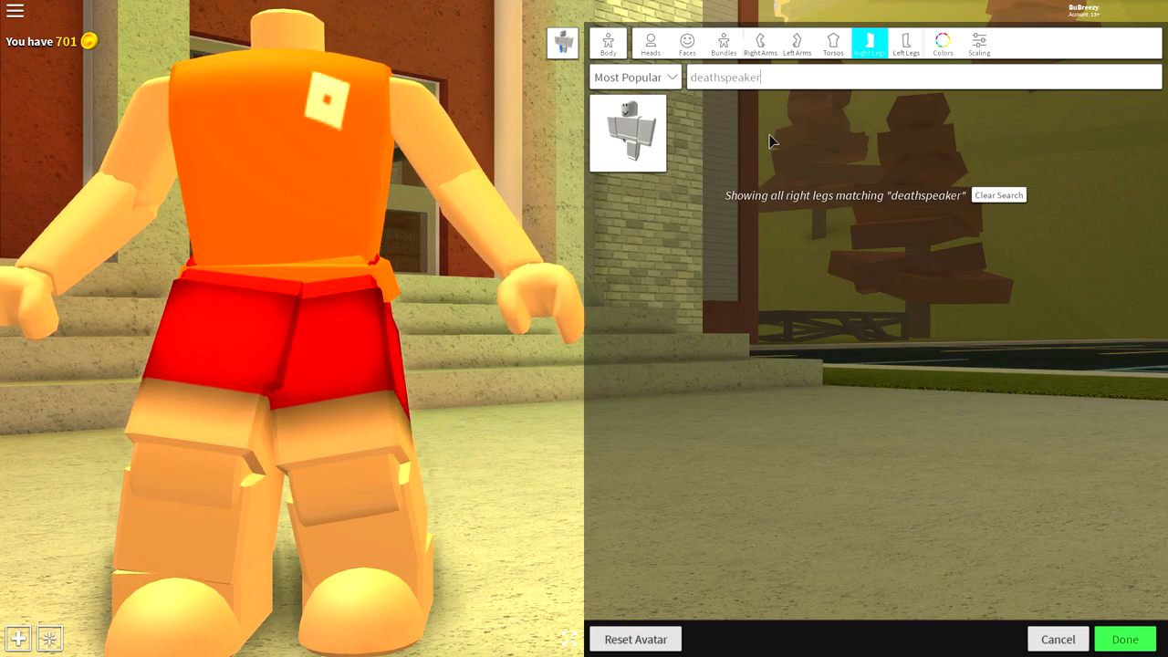
{"action": "left_click", "coordinate": [905, 44]}
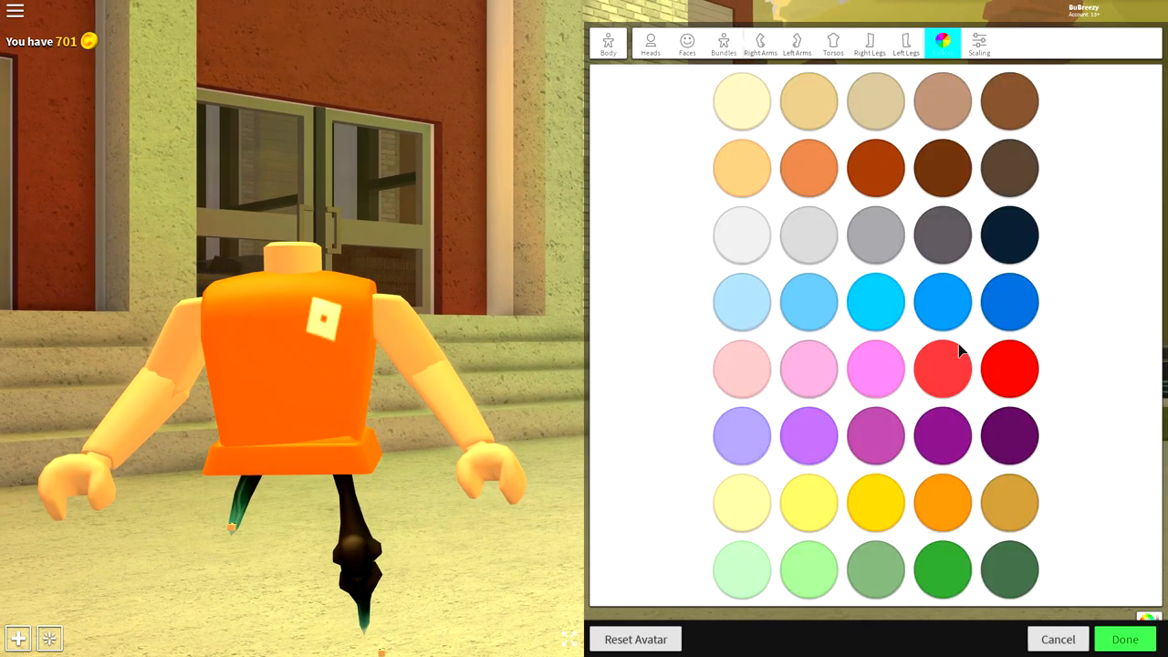
Set the skin colour to red and widen the body proportions in Advanced scaling
{"action": "left_click", "coordinate": [1008, 369]}
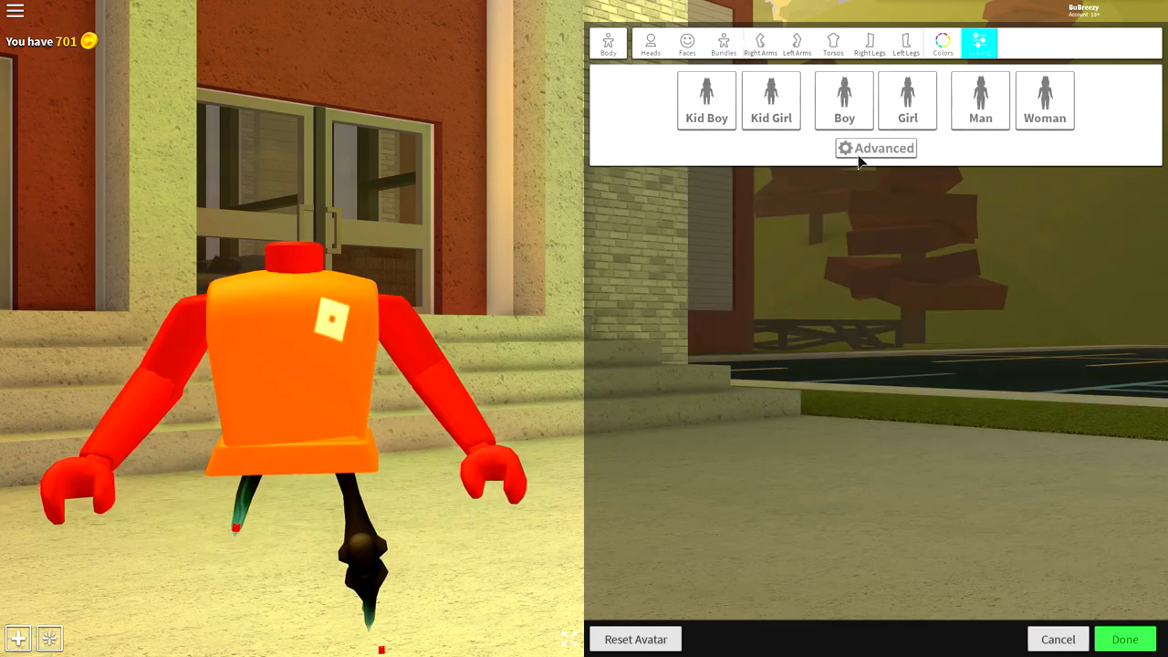
{"action": "left_click", "coordinate": [876, 148]}
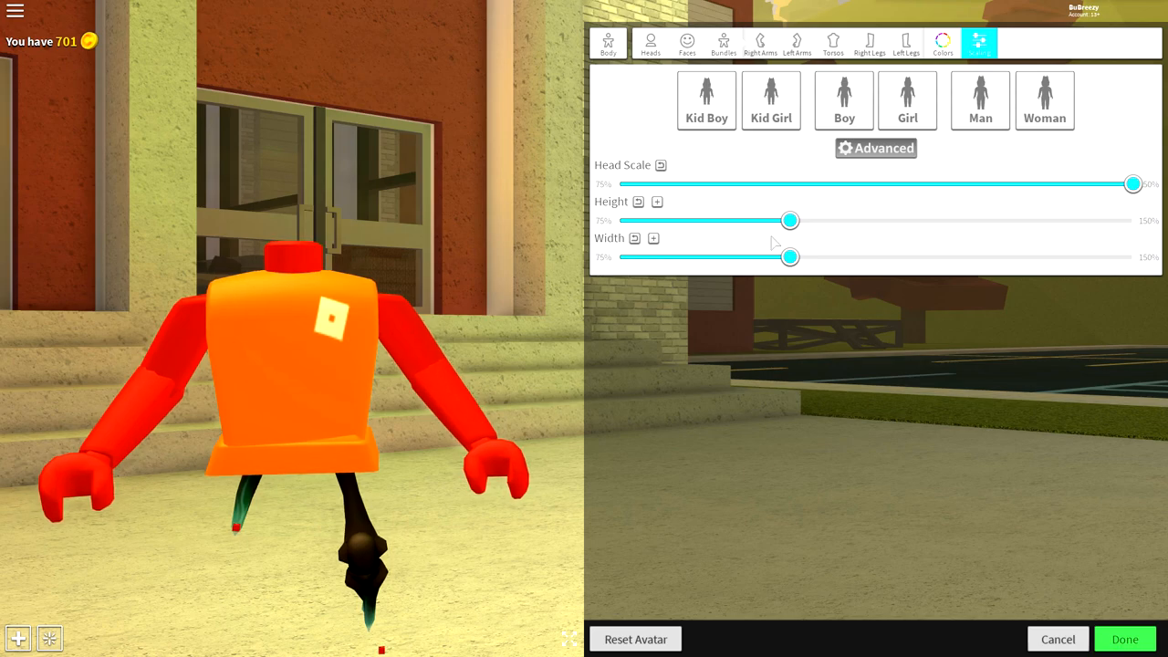
{"action": "left_click_drag", "start_coordinate": [790, 256], "coordinate": [971, 255]}
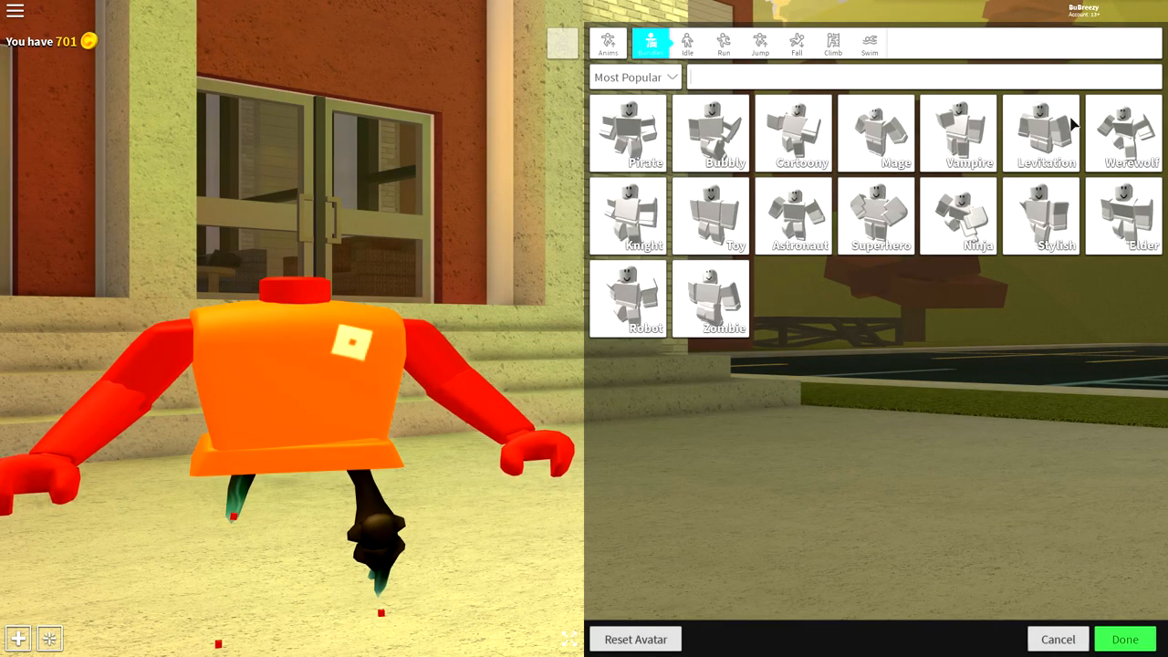
Search hats for 'kitty monster' and wear the Kitty Monster hat
{"action": "left_click", "coordinate": [1040, 131]}
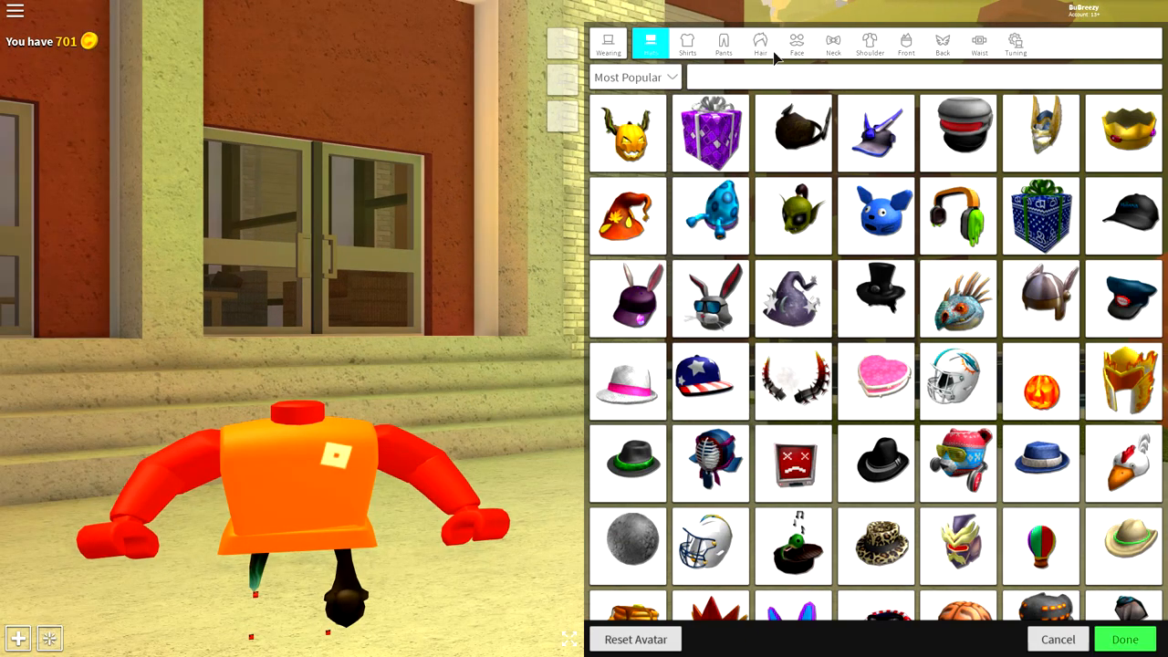
{"action": "type", "text": "k"}
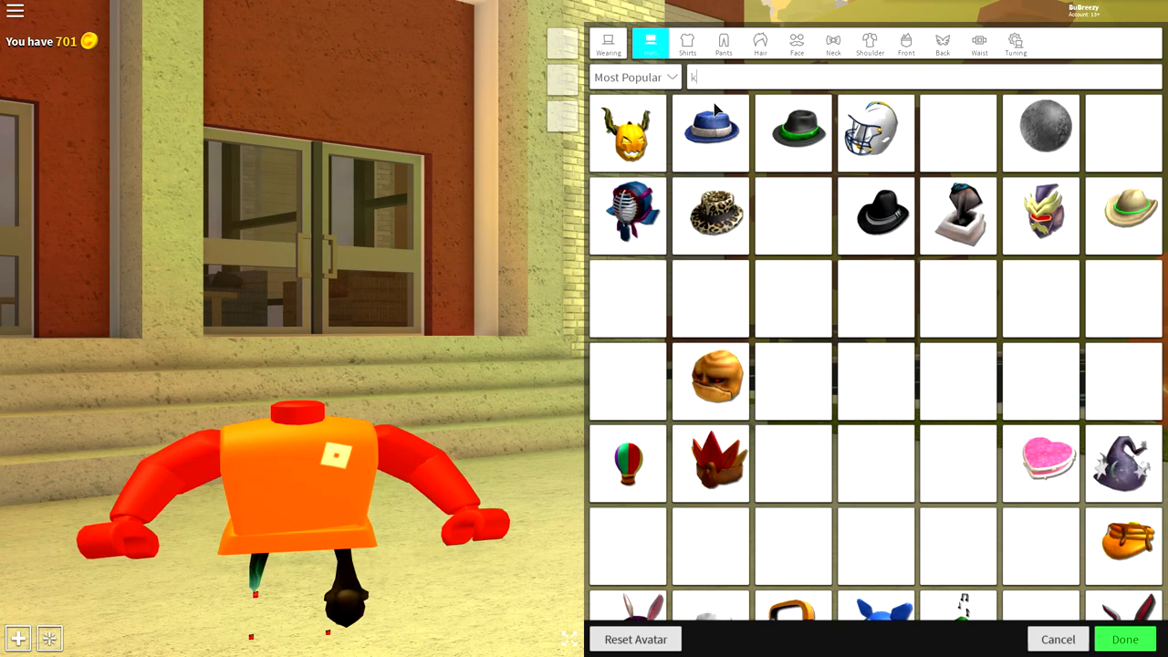
{"action": "type", "text": "kitty monster"}
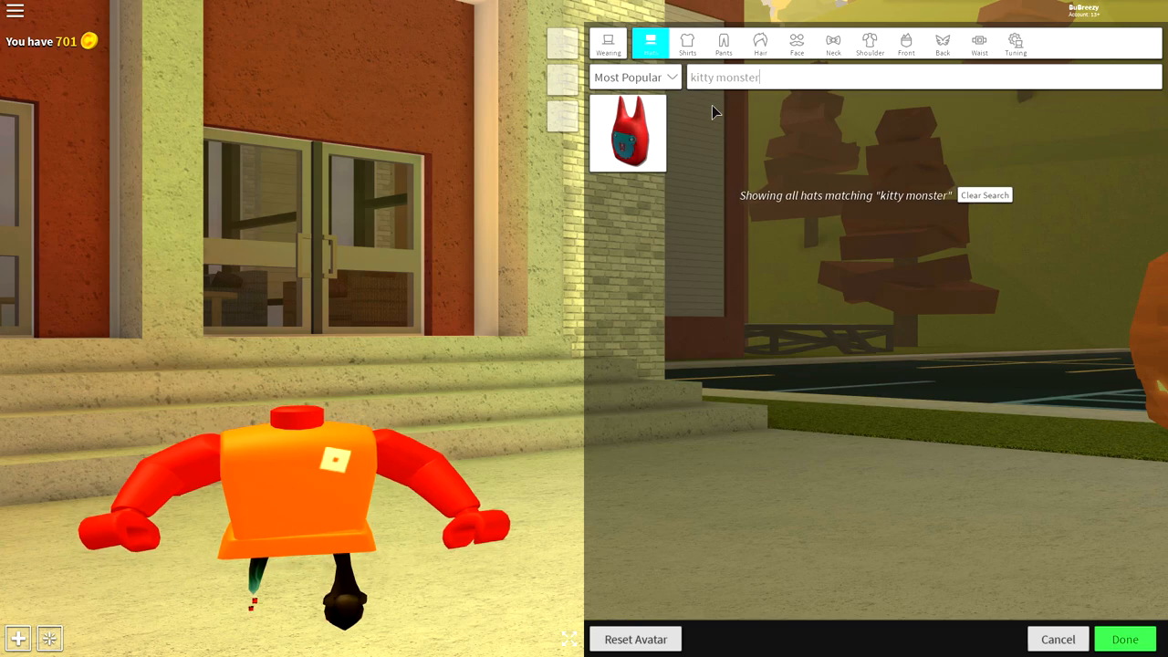
{"action": "left_click", "coordinate": [628, 135]}
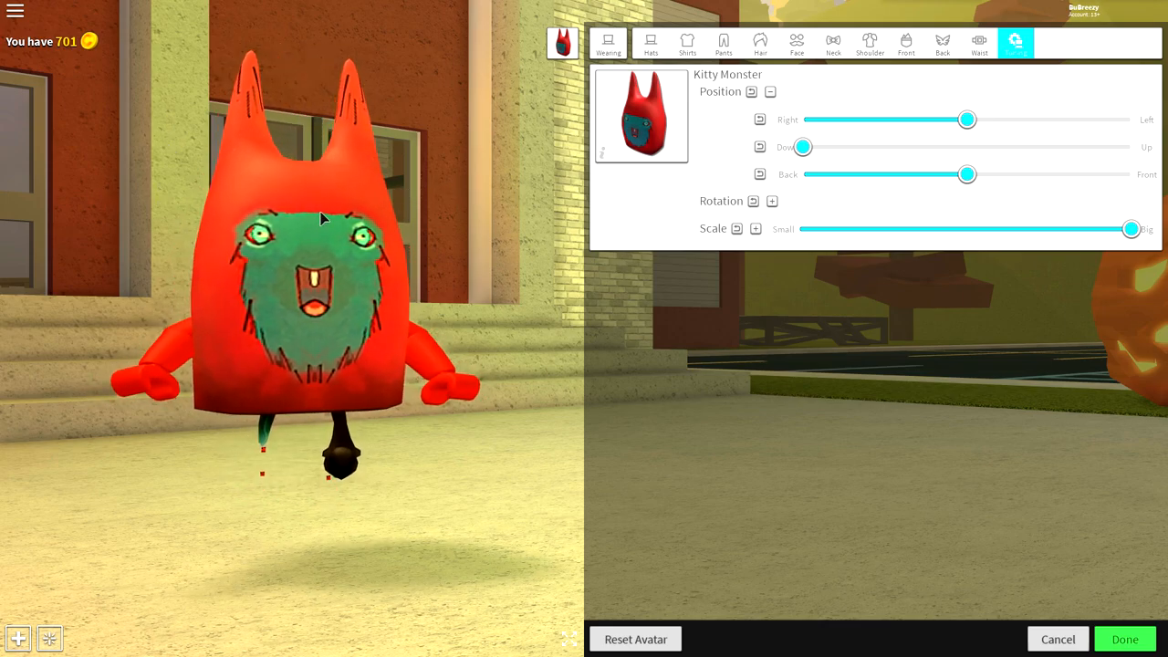
{"action": "left_click", "coordinate": [649, 44]}
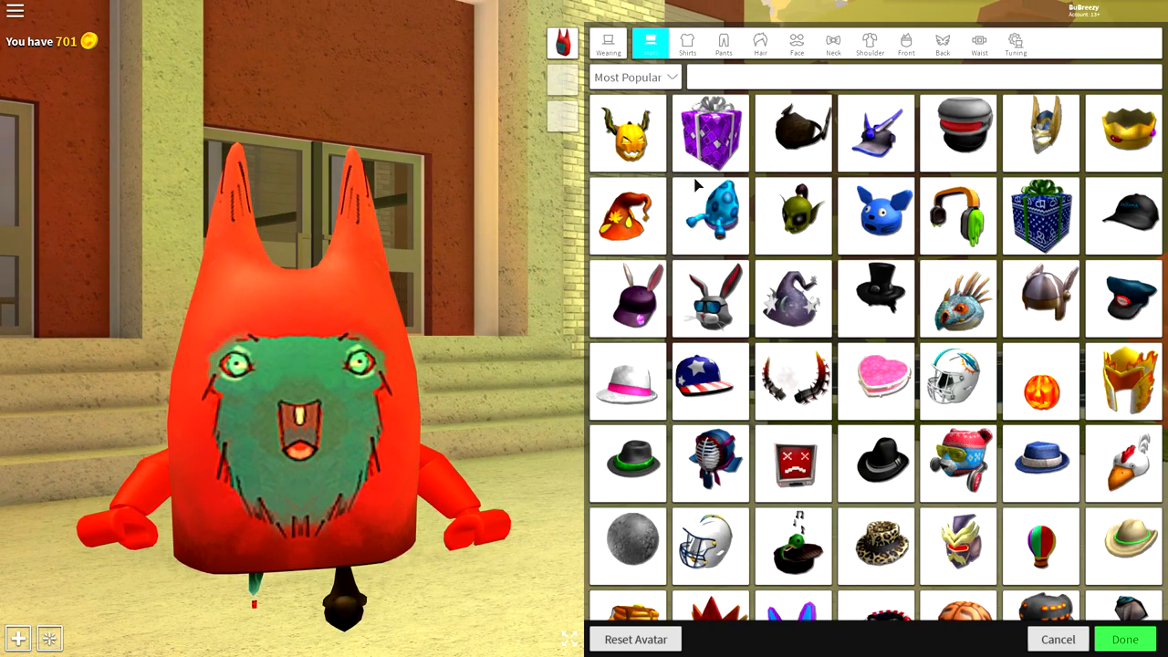
Search 'terroda' and add the red Terrordactyl Egg hat on top
{"action": "type", "text": "terroda"}
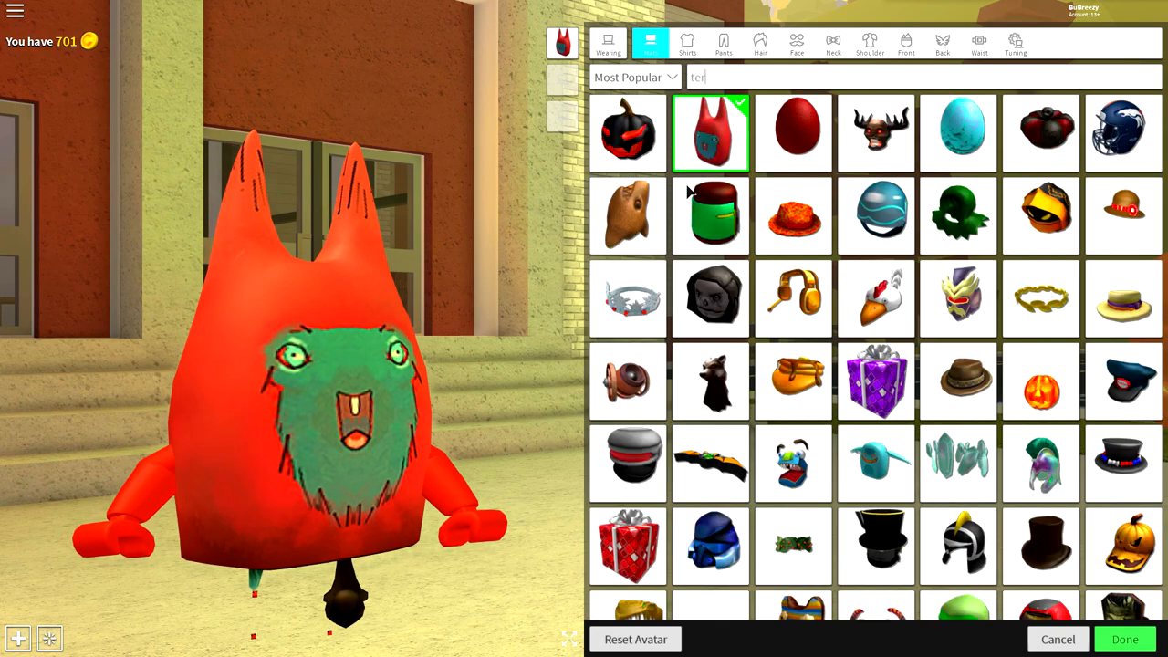
{"action": "left_click", "coordinate": [791, 131]}
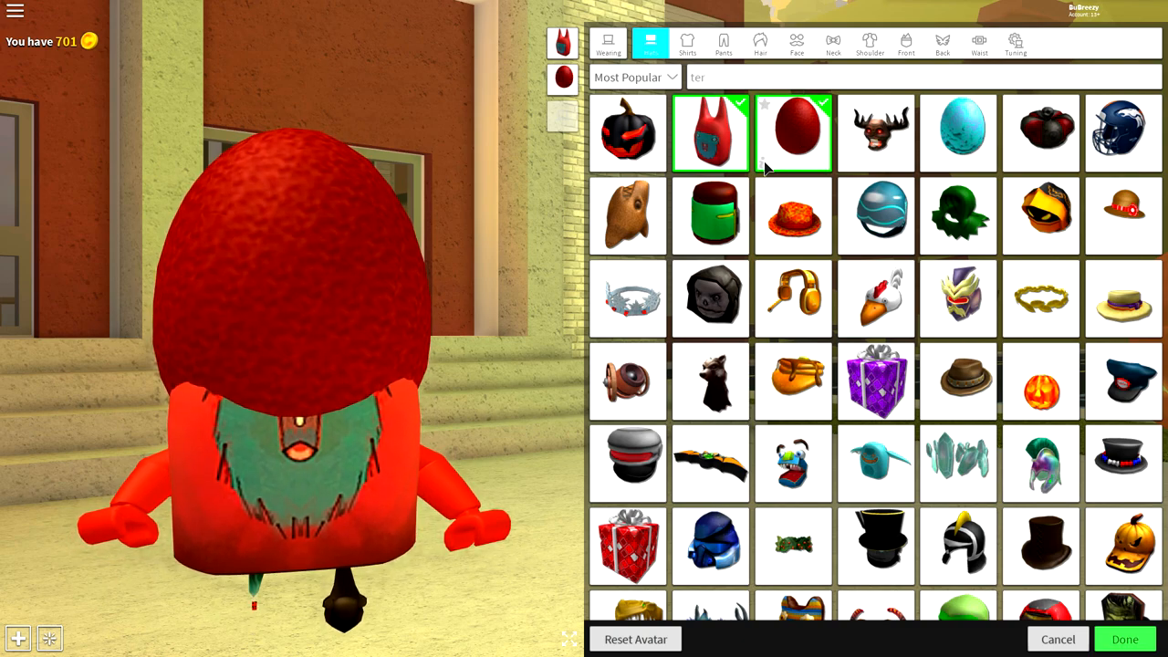
{"action": "left_click", "coordinate": [792, 132]}
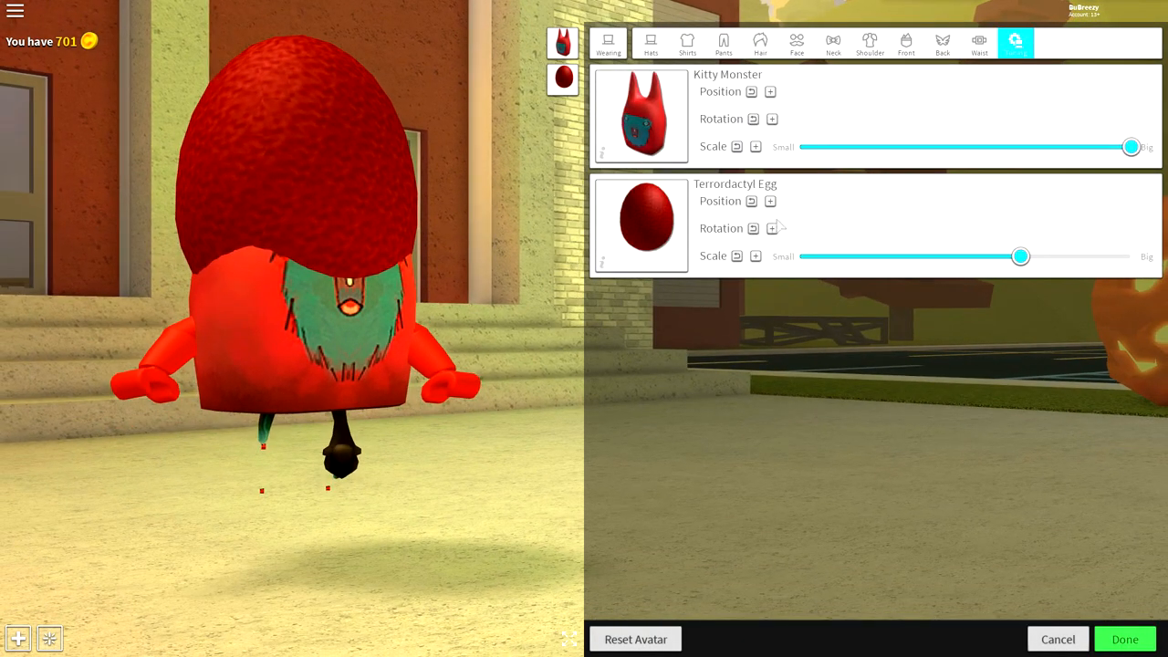
Shrink the Terrordactyl Egg out of sight and equip the Golden Ring of Olympia
{"action": "left_click", "coordinate": [770, 228]}
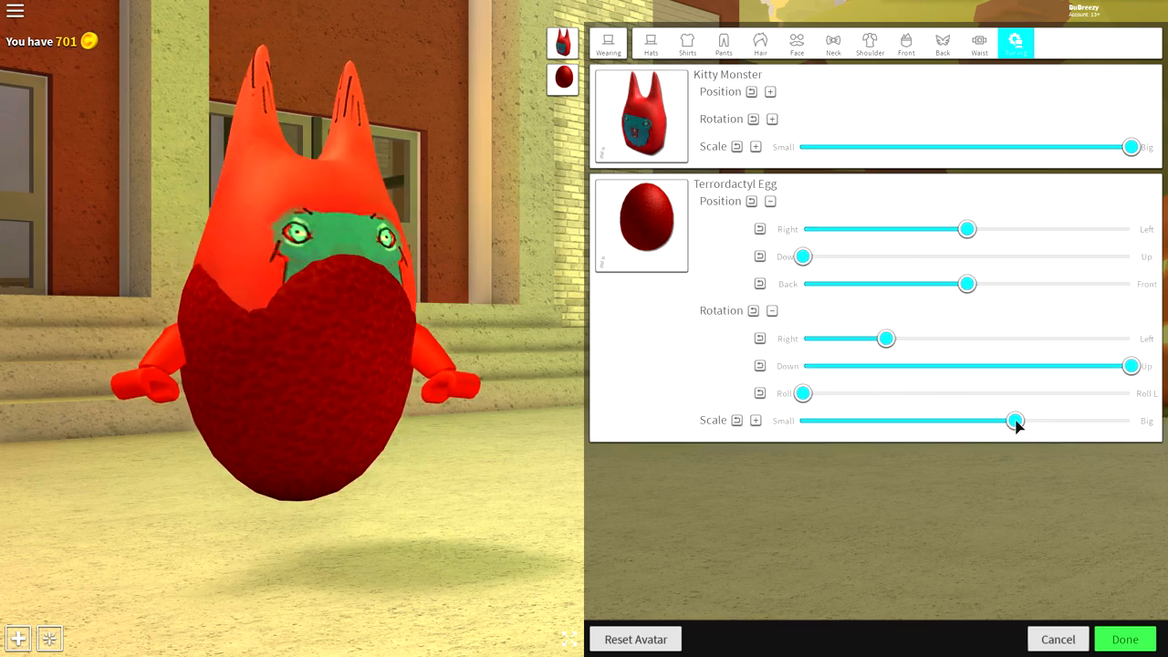
{"action": "left_click_drag", "start_coordinate": [1014, 420], "coordinate": [931, 419]}
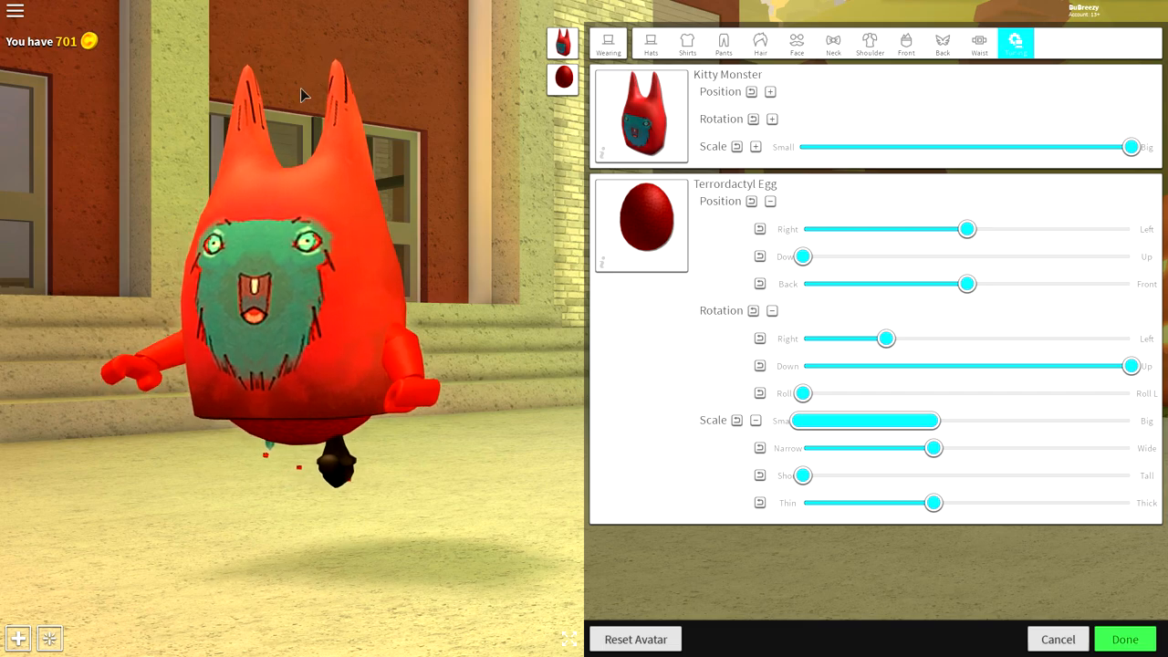
{"action": "left_click", "coordinate": [649, 44]}
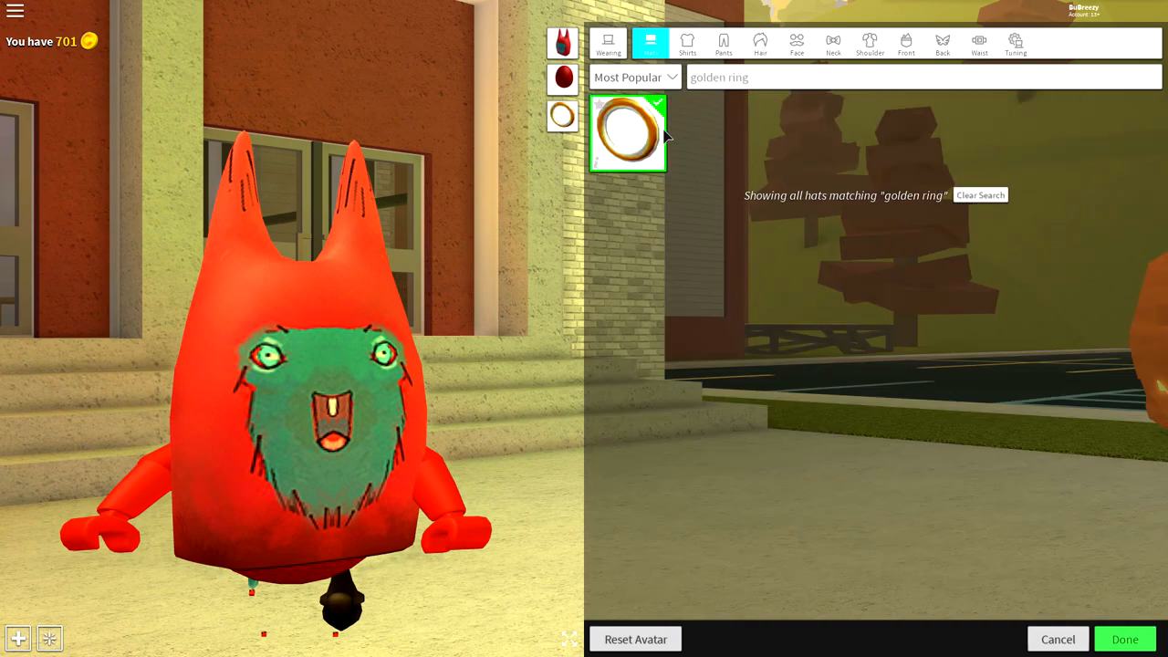
{"action": "left_click", "coordinate": [1015, 42]}
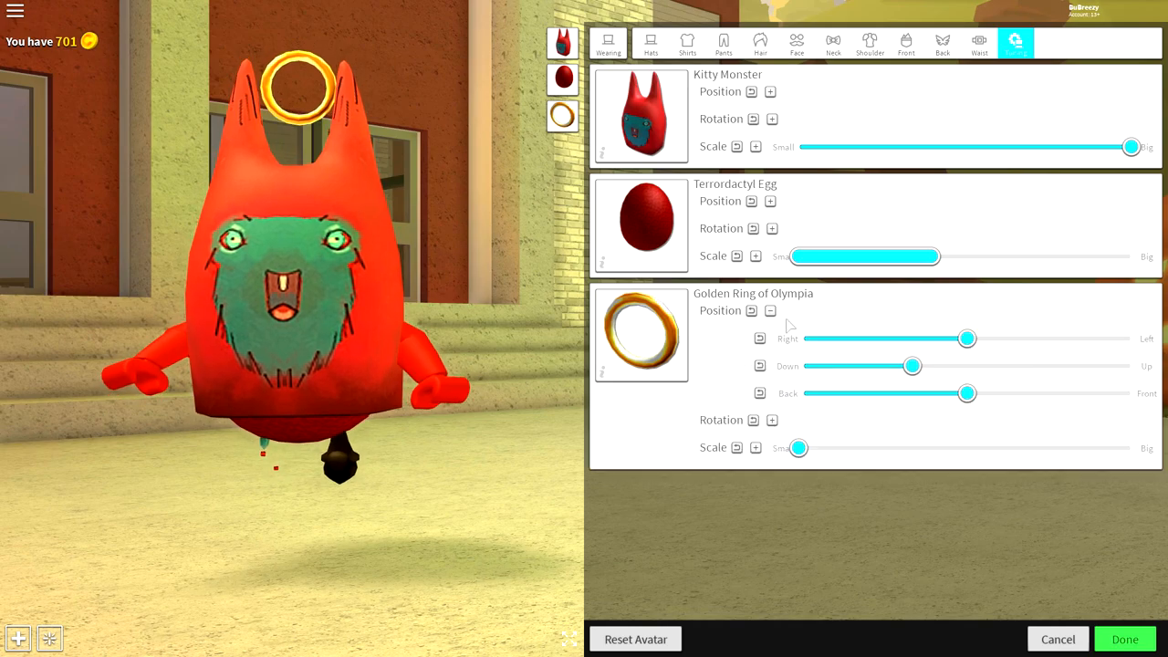
Adjust the Golden Ring's height and front/back position so it sits as a halo on the head
{"action": "left_click_drag", "start_coordinate": [912, 365], "coordinate": [1018, 365]}
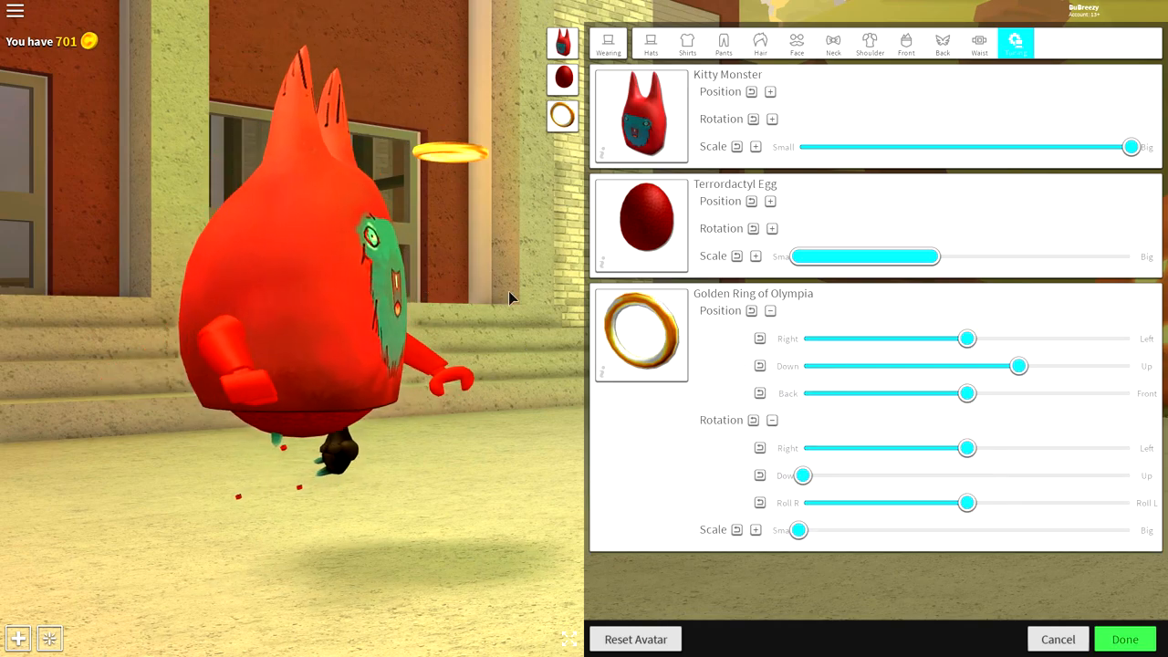
{"action": "left_click_drag", "start_coordinate": [967, 447], "coordinate": [952, 447]}
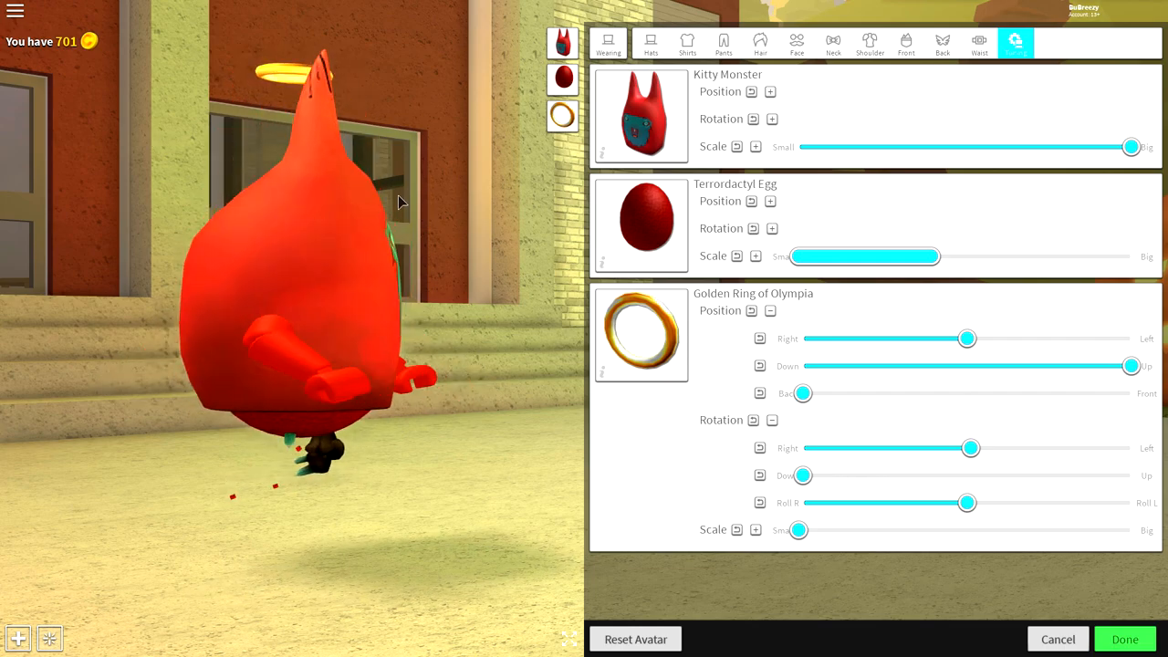
{"action": "left_click_drag", "start_coordinate": [802, 394], "coordinate": [821, 394]}
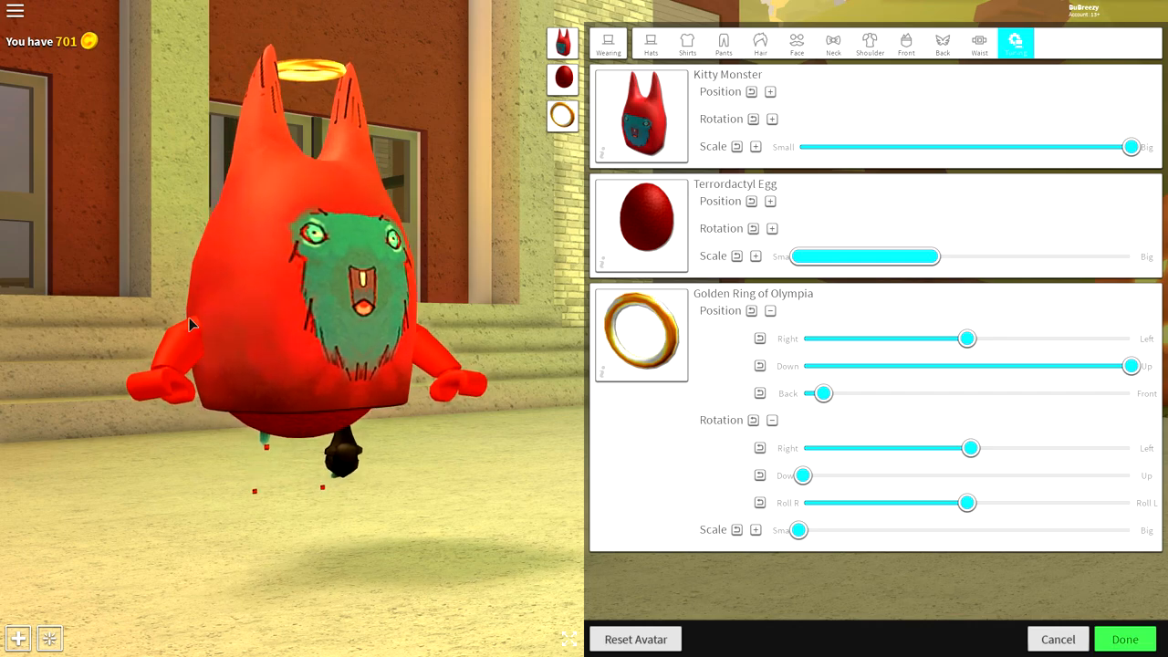
{"action": "left_click", "coordinate": [795, 44]}
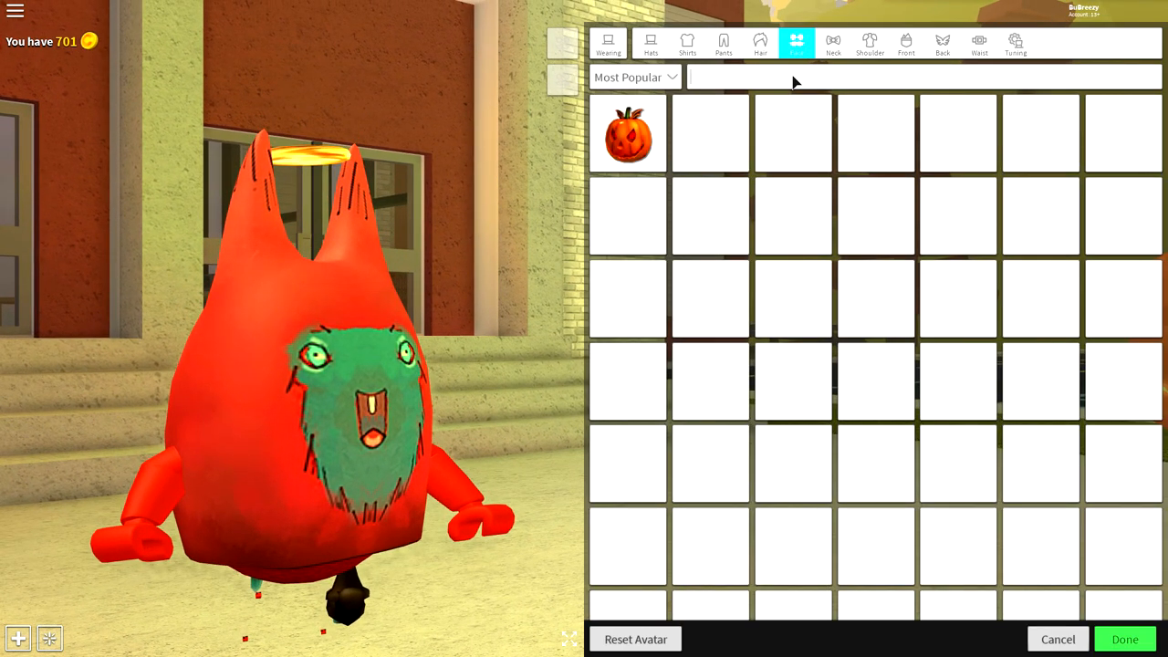
Put on the Bunny Face Mask and the Crazyvision Goggles from the face catalog
{"action": "type", "text": "bunny fac"}
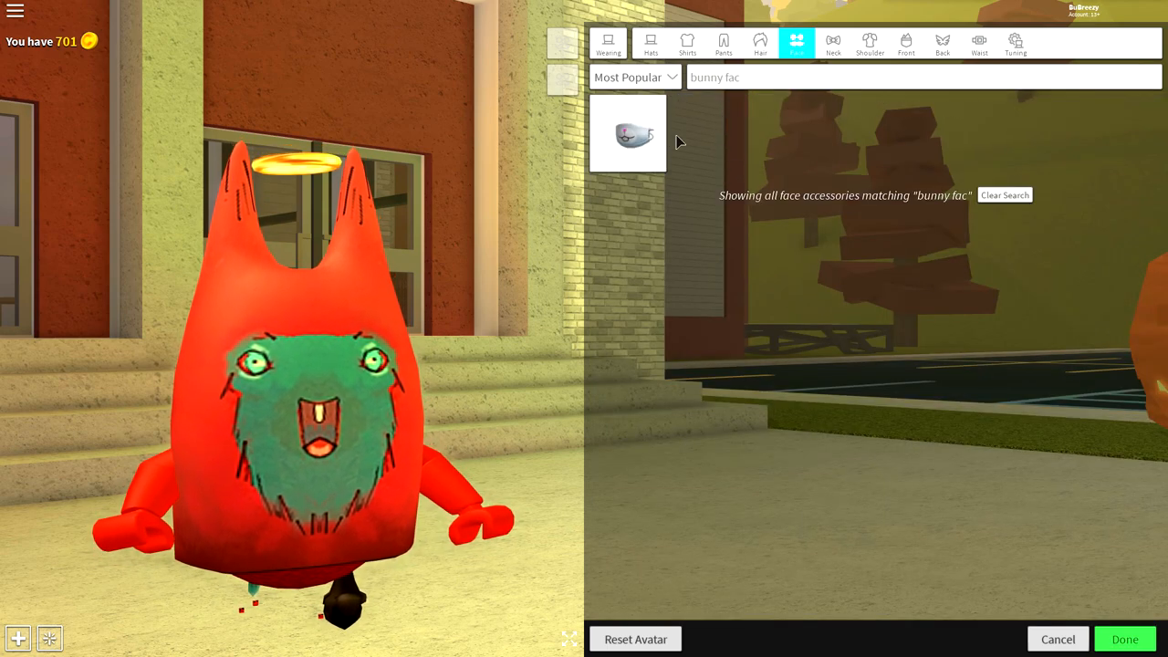
{"action": "left_click", "coordinate": [627, 133]}
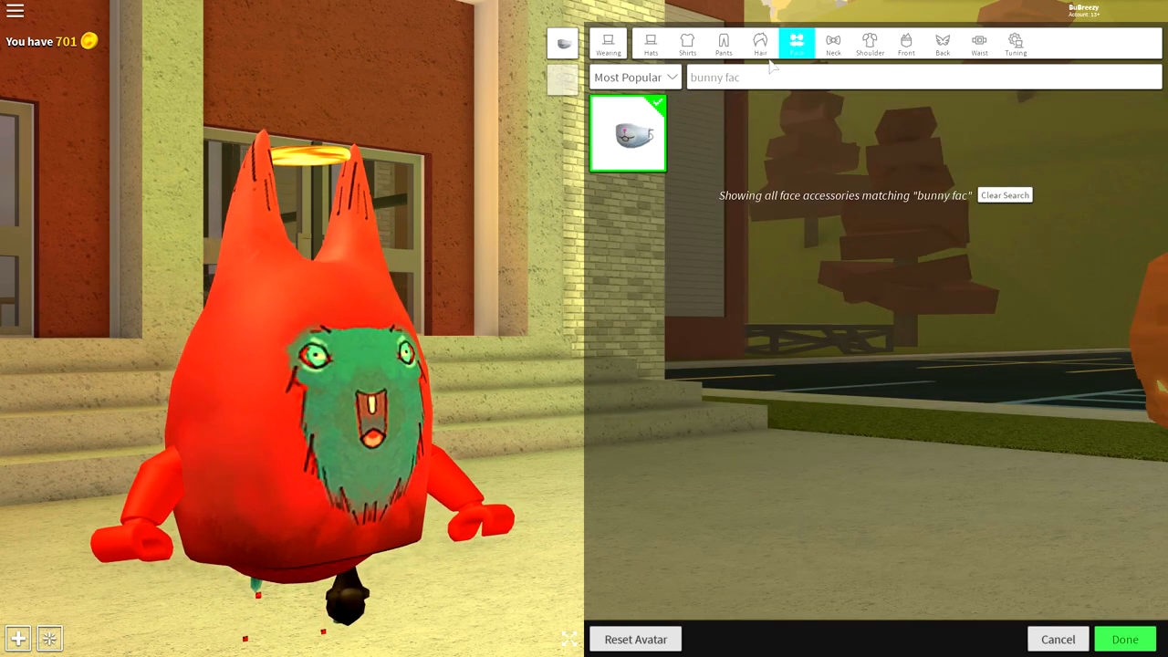
{"action": "type", "text": "crazy"}
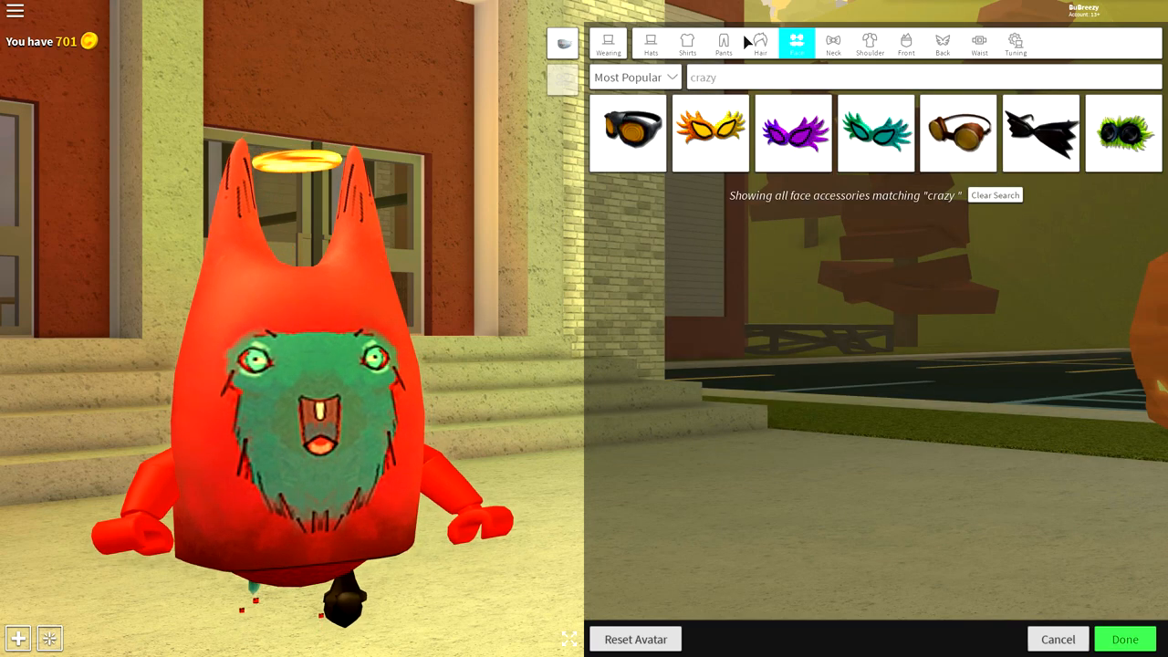
{"action": "left_click", "coordinate": [628, 133]}
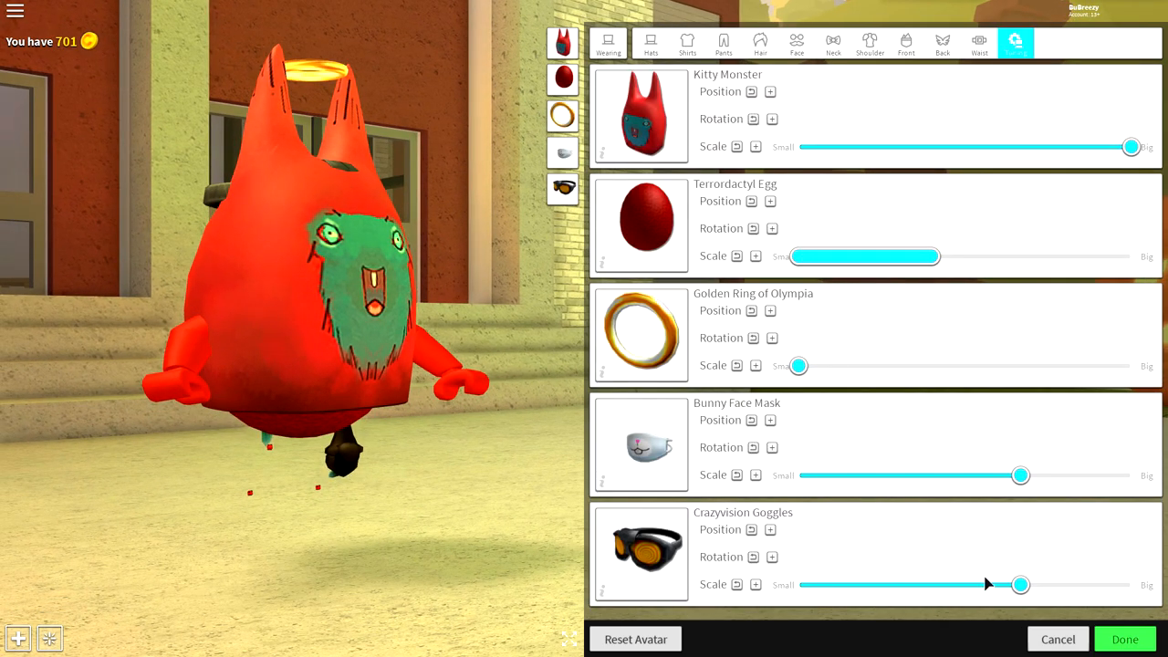
Drag the goggles' Down/Up and Back/Front sliders to seat them on the forehead
{"action": "left_click", "coordinate": [770, 529]}
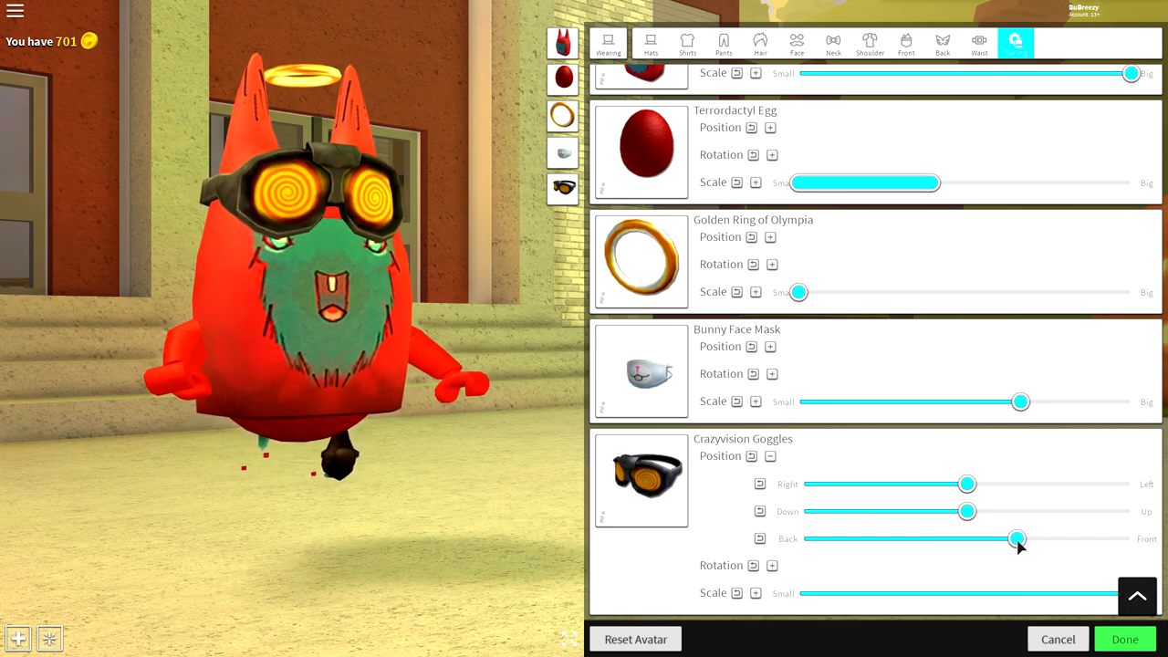
{"action": "left_click_drag", "start_coordinate": [967, 510], "coordinate": [926, 511]}
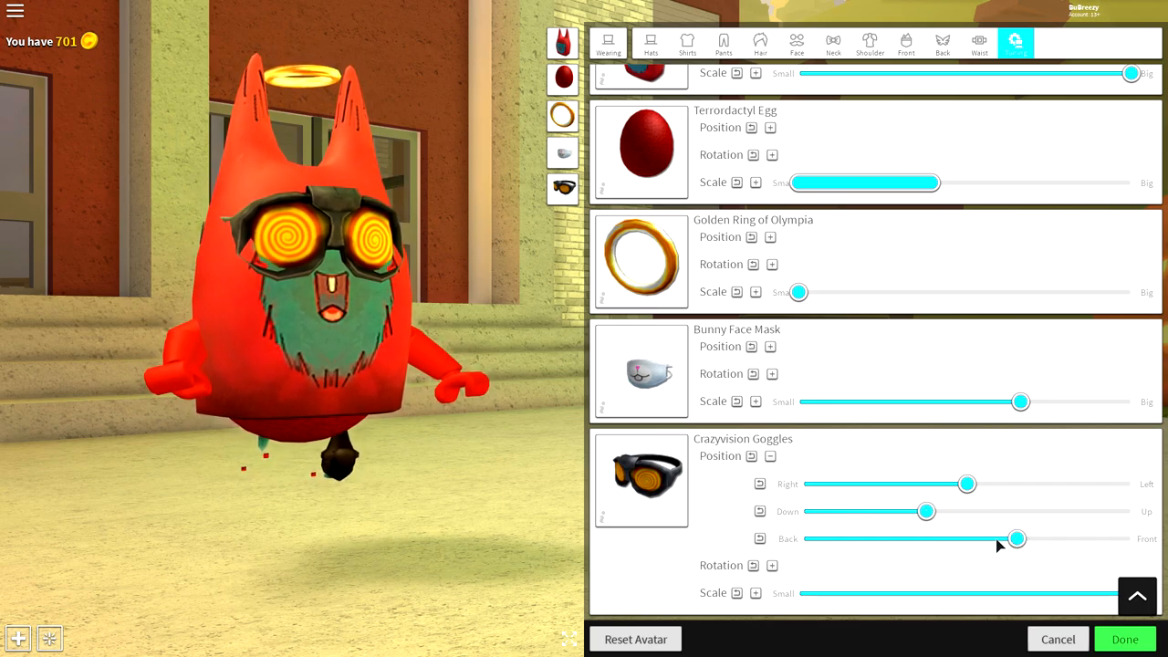
{"action": "left_click_drag", "start_coordinate": [1018, 538], "coordinate": [1031, 538]}
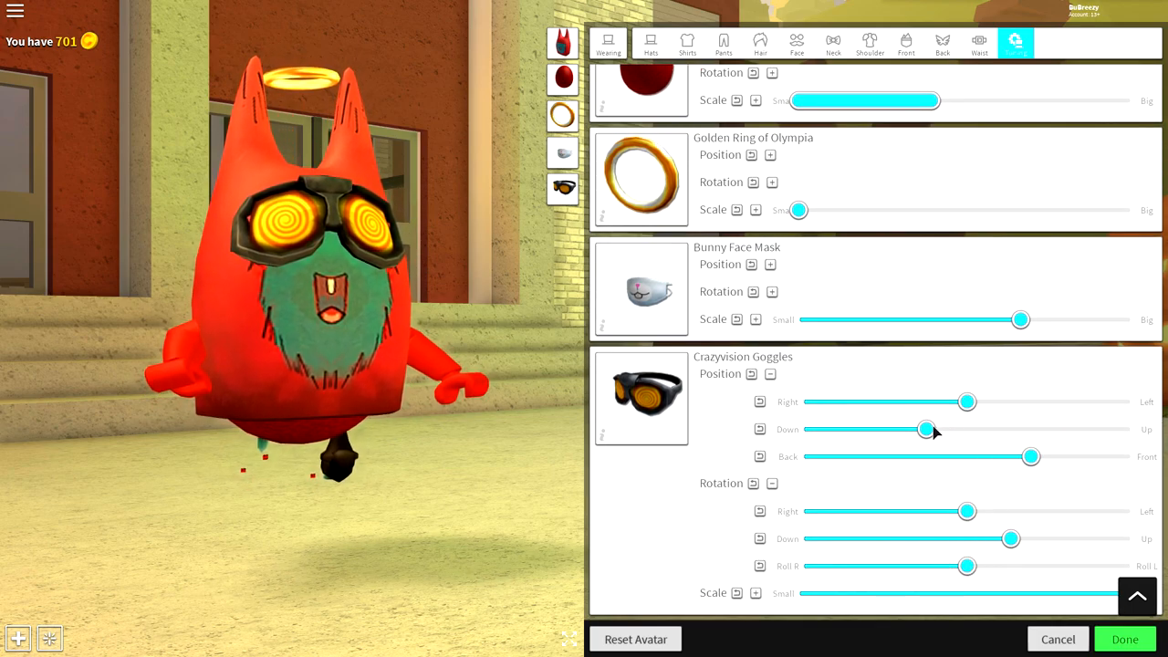
{"action": "left_click_drag", "start_coordinate": [927, 429], "coordinate": [958, 428]}
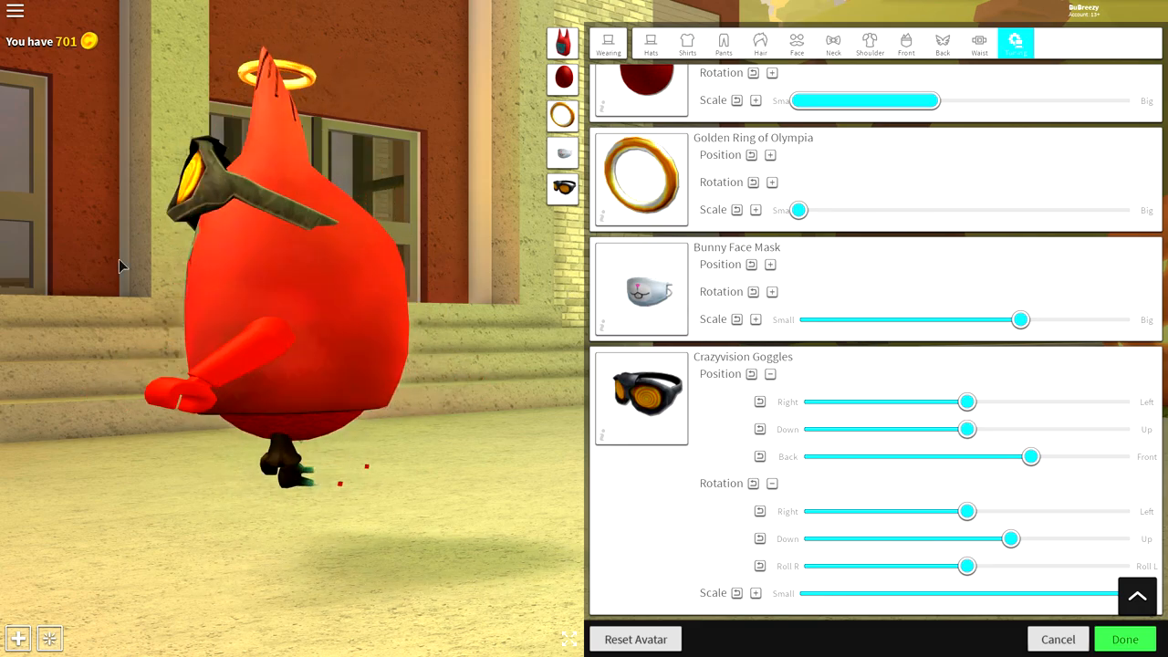
{"action": "left_click_drag", "start_coordinate": [1031, 456], "coordinate": [1011, 456]}
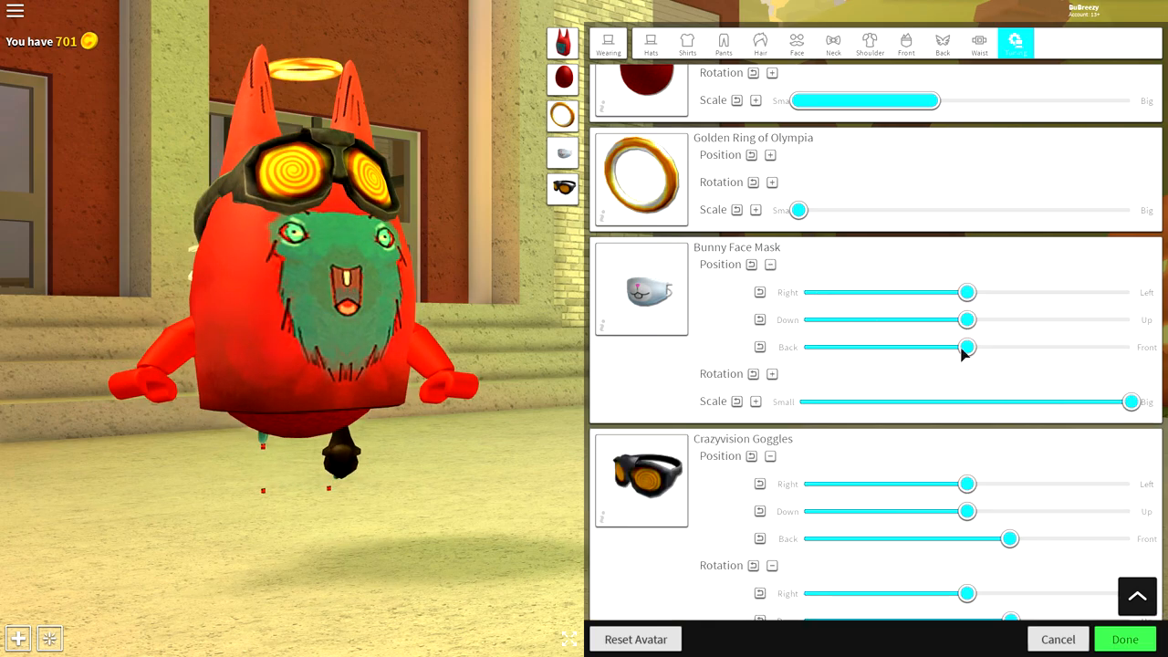
Move the Bunny Face Mask forward and lower on the face and thin its depth so it sits below the goggles
{"action": "left_click_drag", "start_coordinate": [967, 347], "coordinate": [1022, 347]}
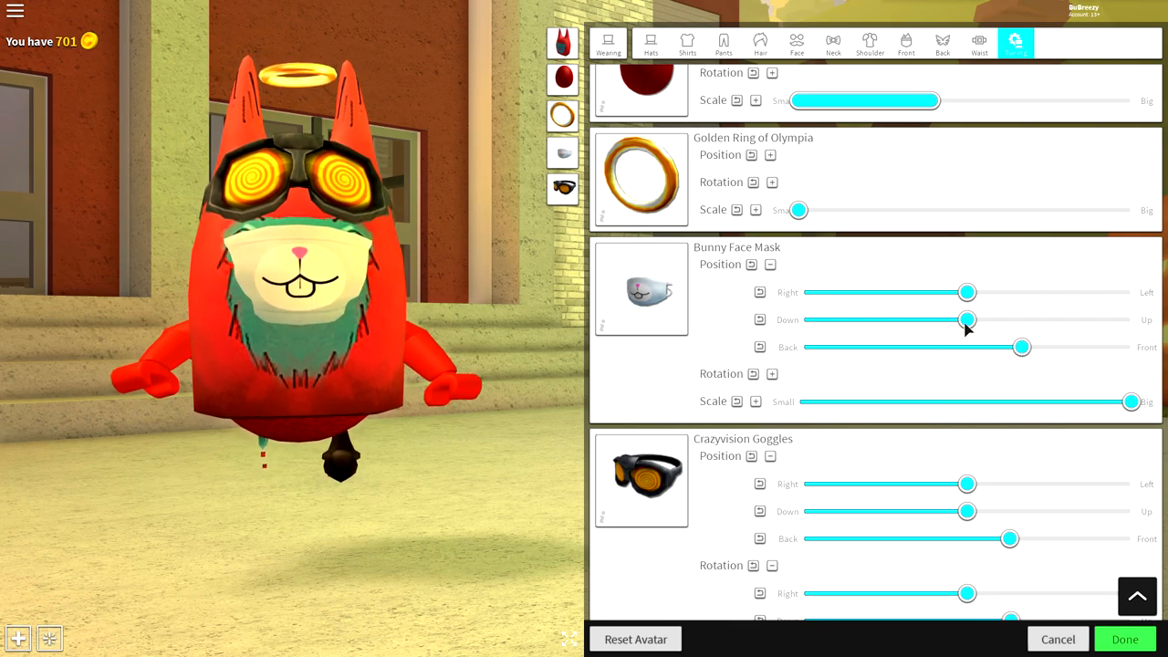
{"action": "left_click_drag", "start_coordinate": [967, 319], "coordinate": [931, 319]}
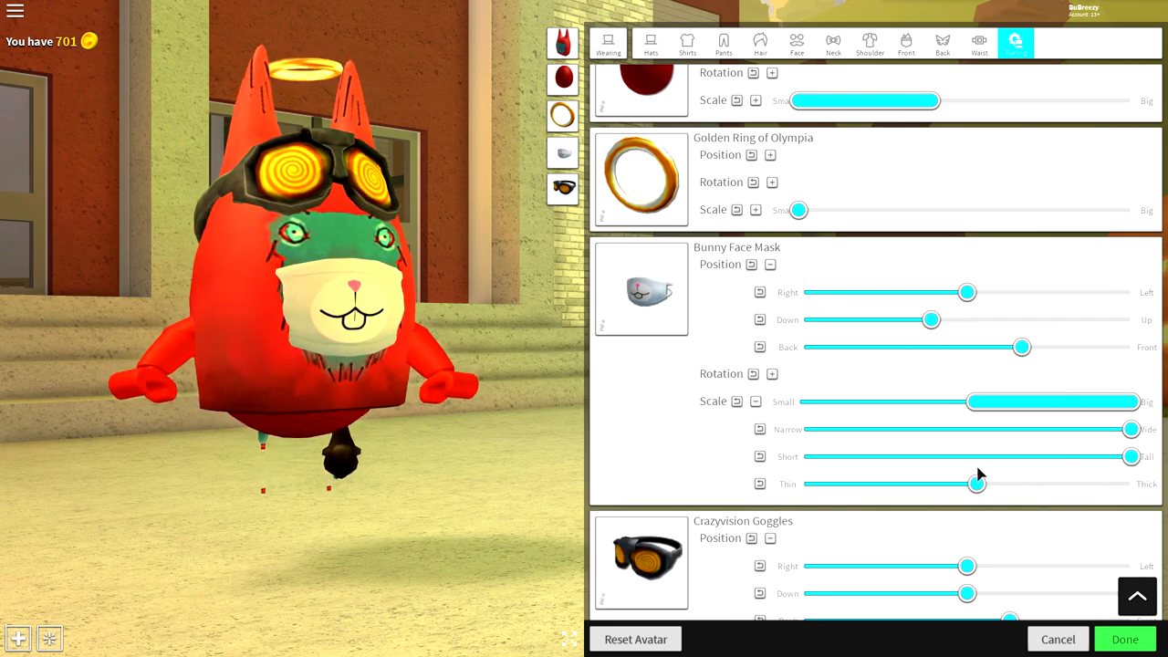
{"action": "left_click_drag", "start_coordinate": [976, 483], "coordinate": [801, 484]}
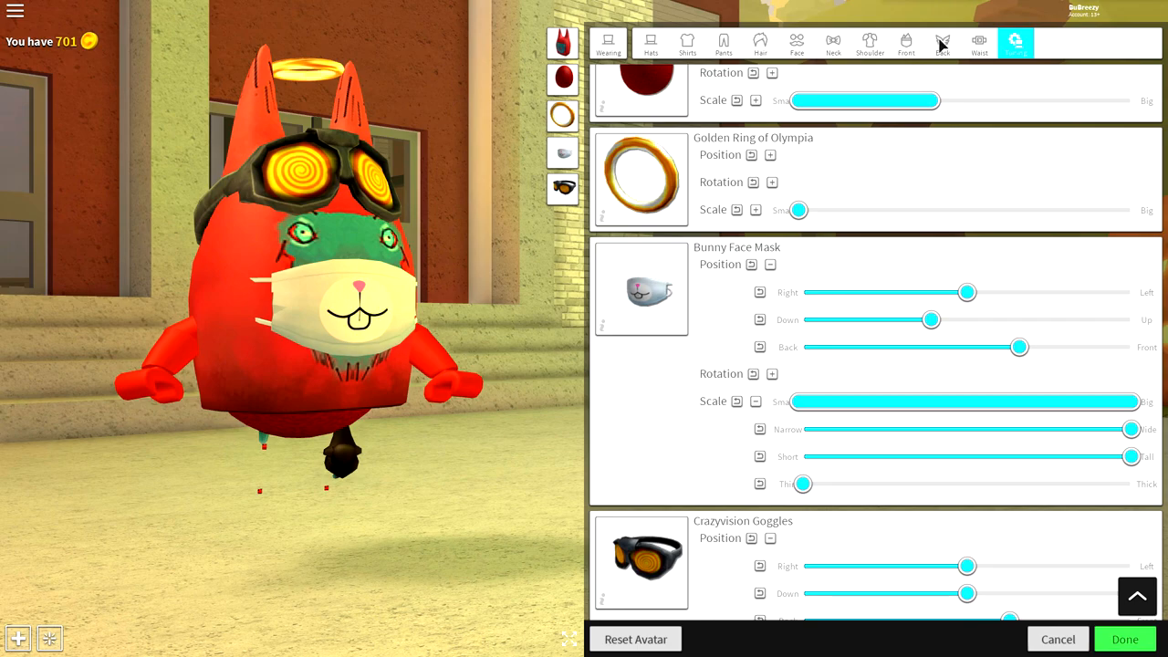
{"action": "left_click", "coordinate": [941, 44]}
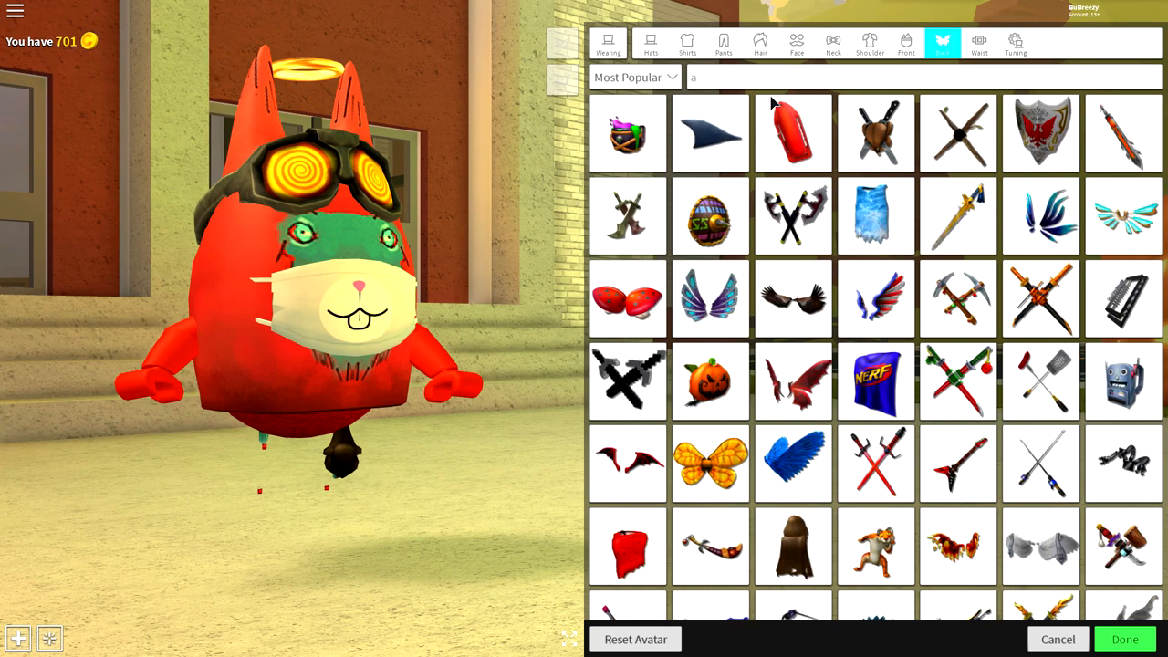
Search 'adventur', equip the Adventurer Backpack, fit it, finish editing and dismiss the Next Class notice in the game world
{"action": "type", "text": "adventur"}
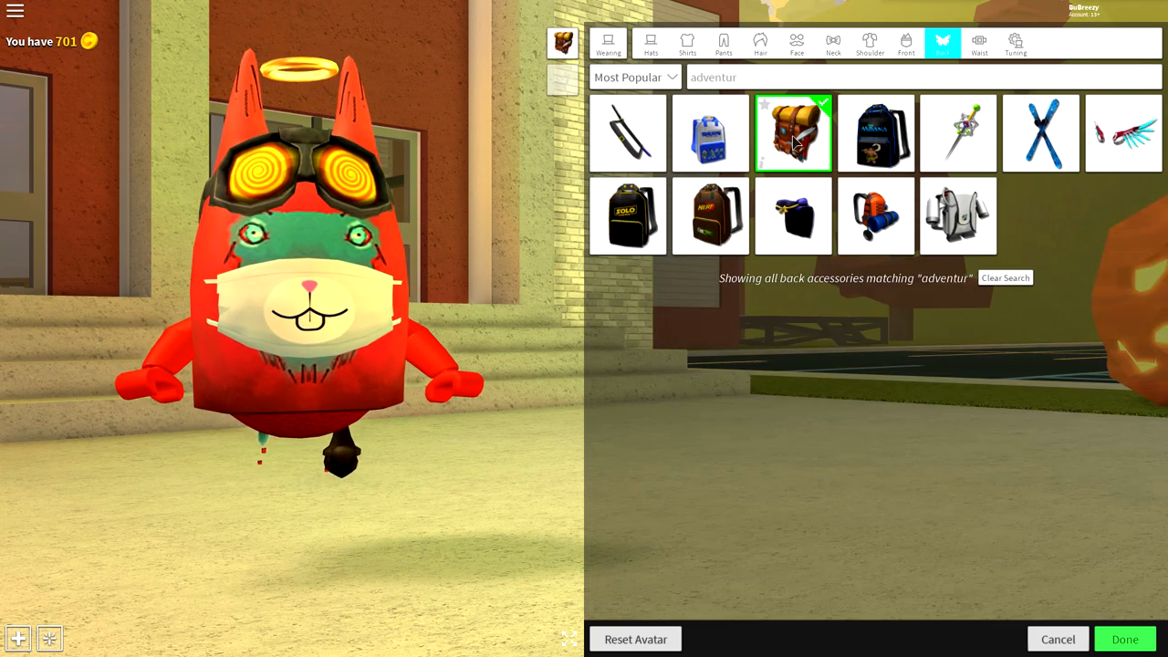
{"action": "left_click", "coordinate": [791, 131]}
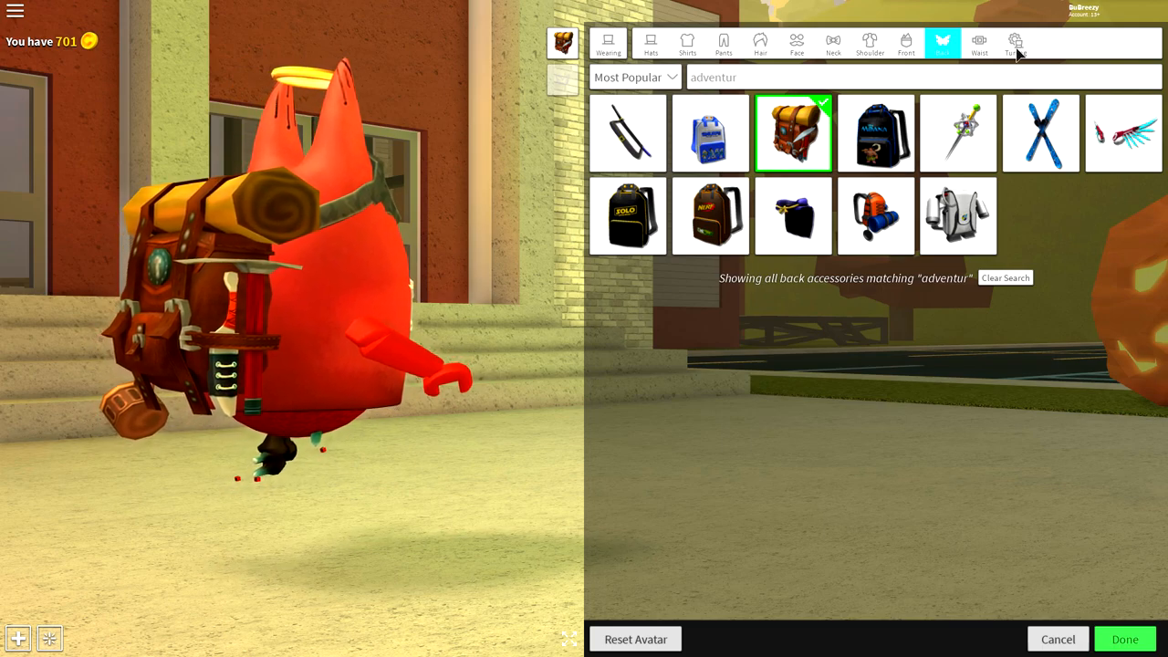
{"action": "left_click", "coordinate": [1014, 42]}
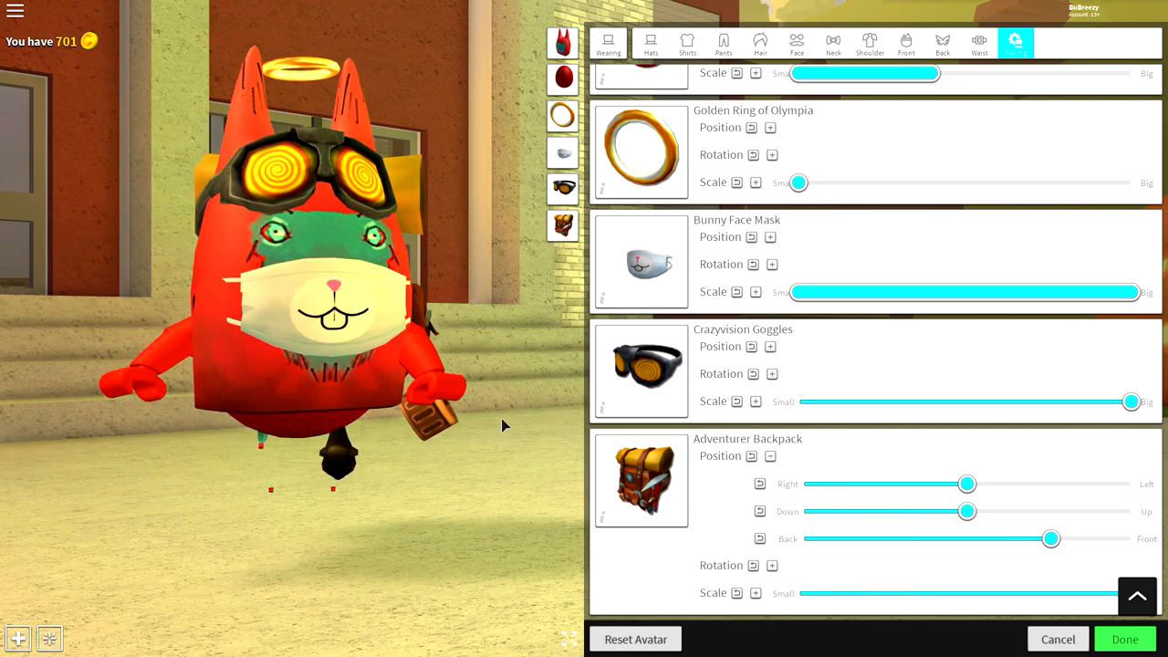
{"action": "left_click", "coordinate": [1124, 638]}
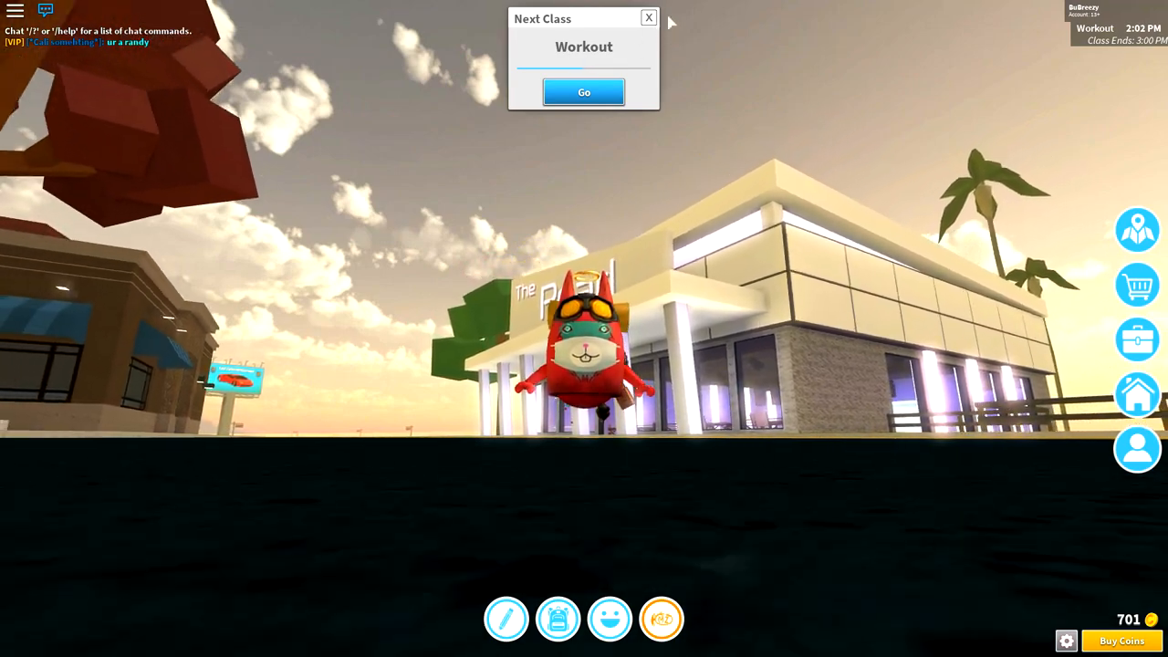
{"action": "left_click", "coordinate": [584, 91]}
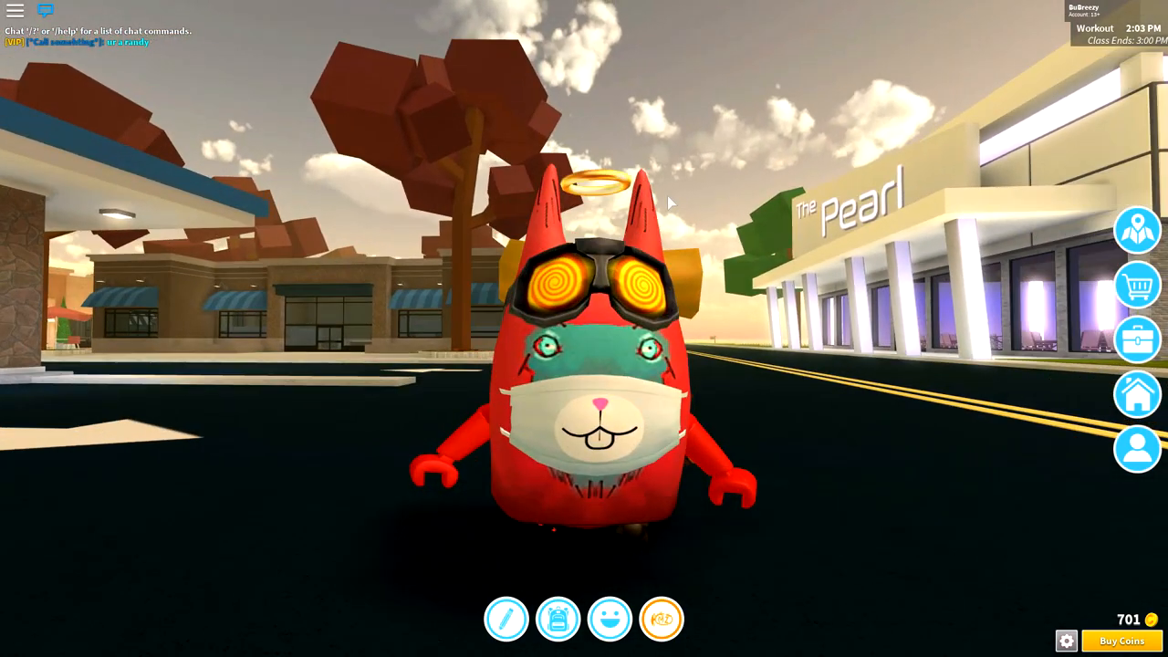